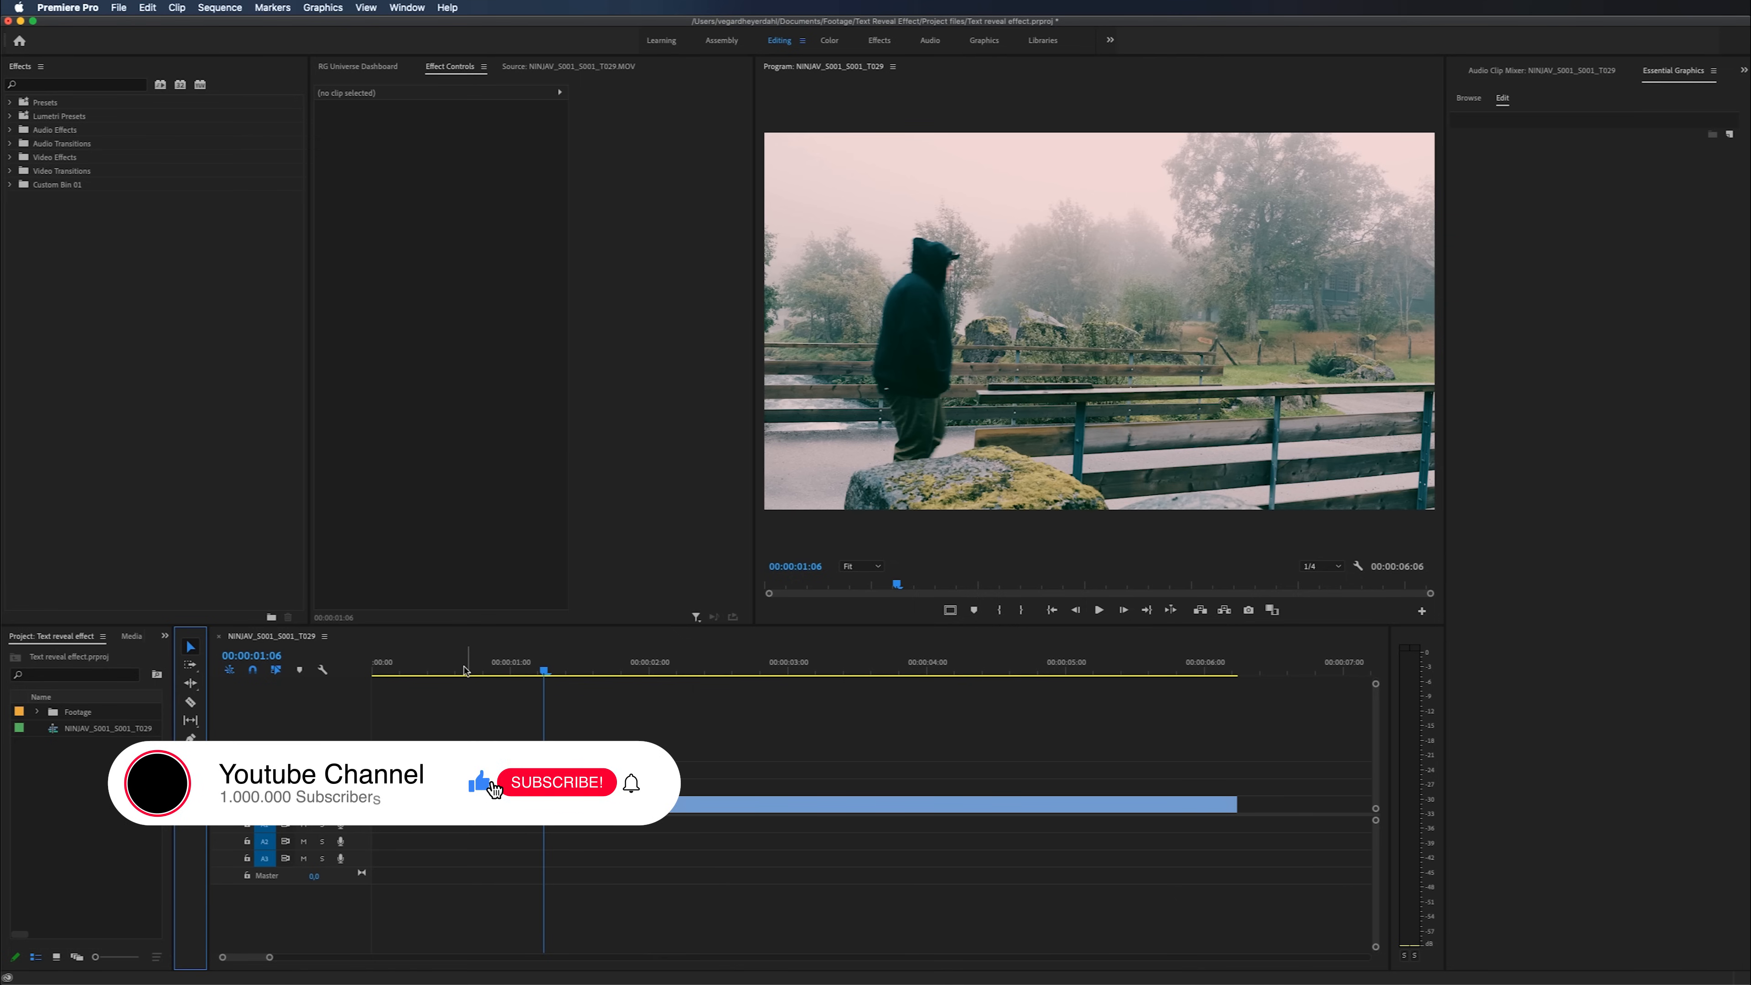
Step: Select the bridge clip and scrub to about 00:00:02:08 where the person walks mid-bridge
click(557, 781)
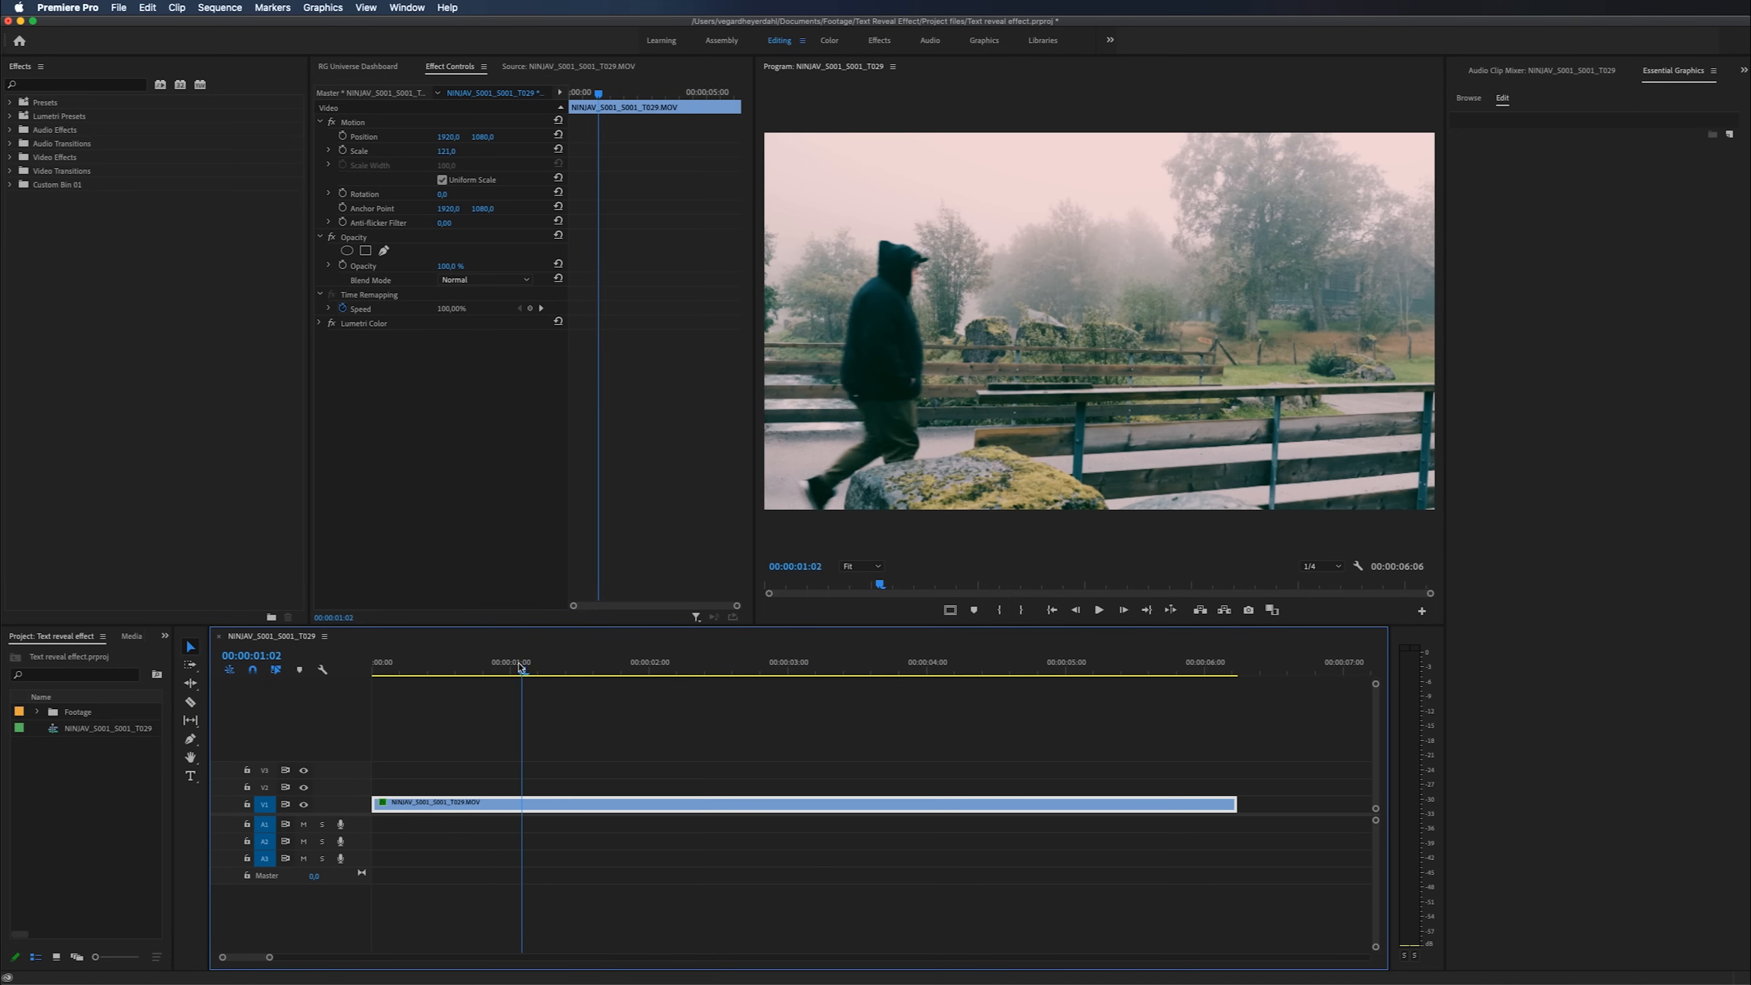
click(692, 673)
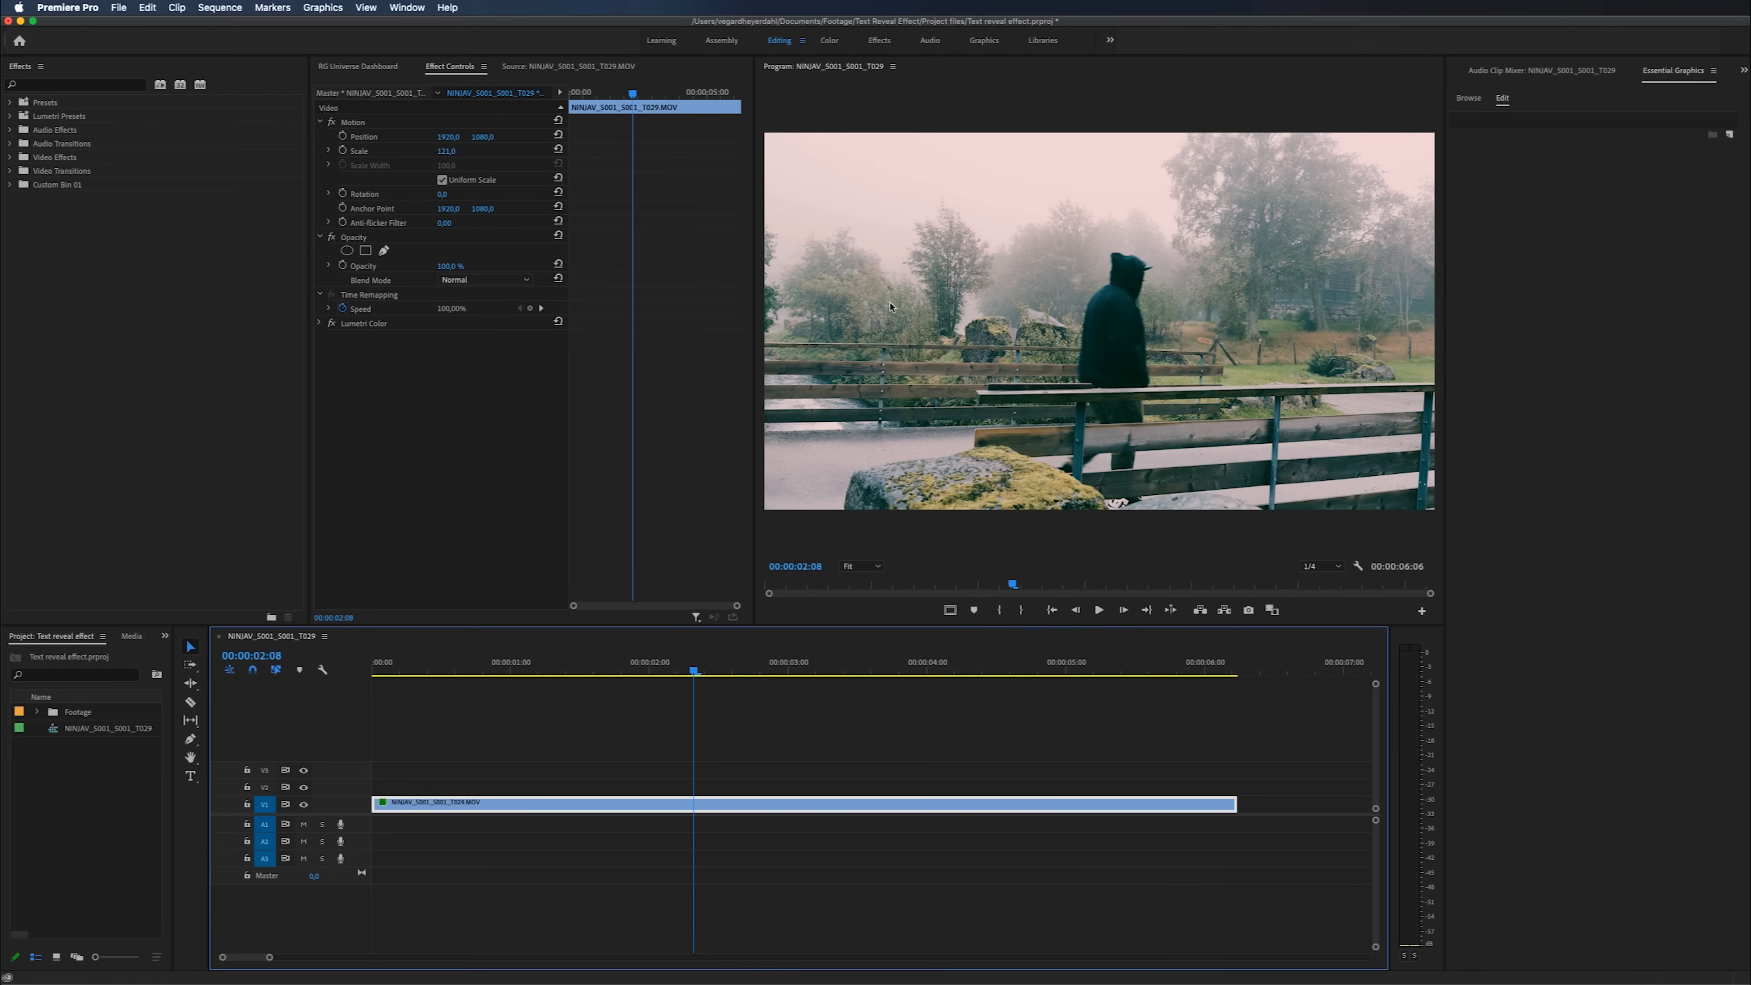
mouse_move(879, 349)
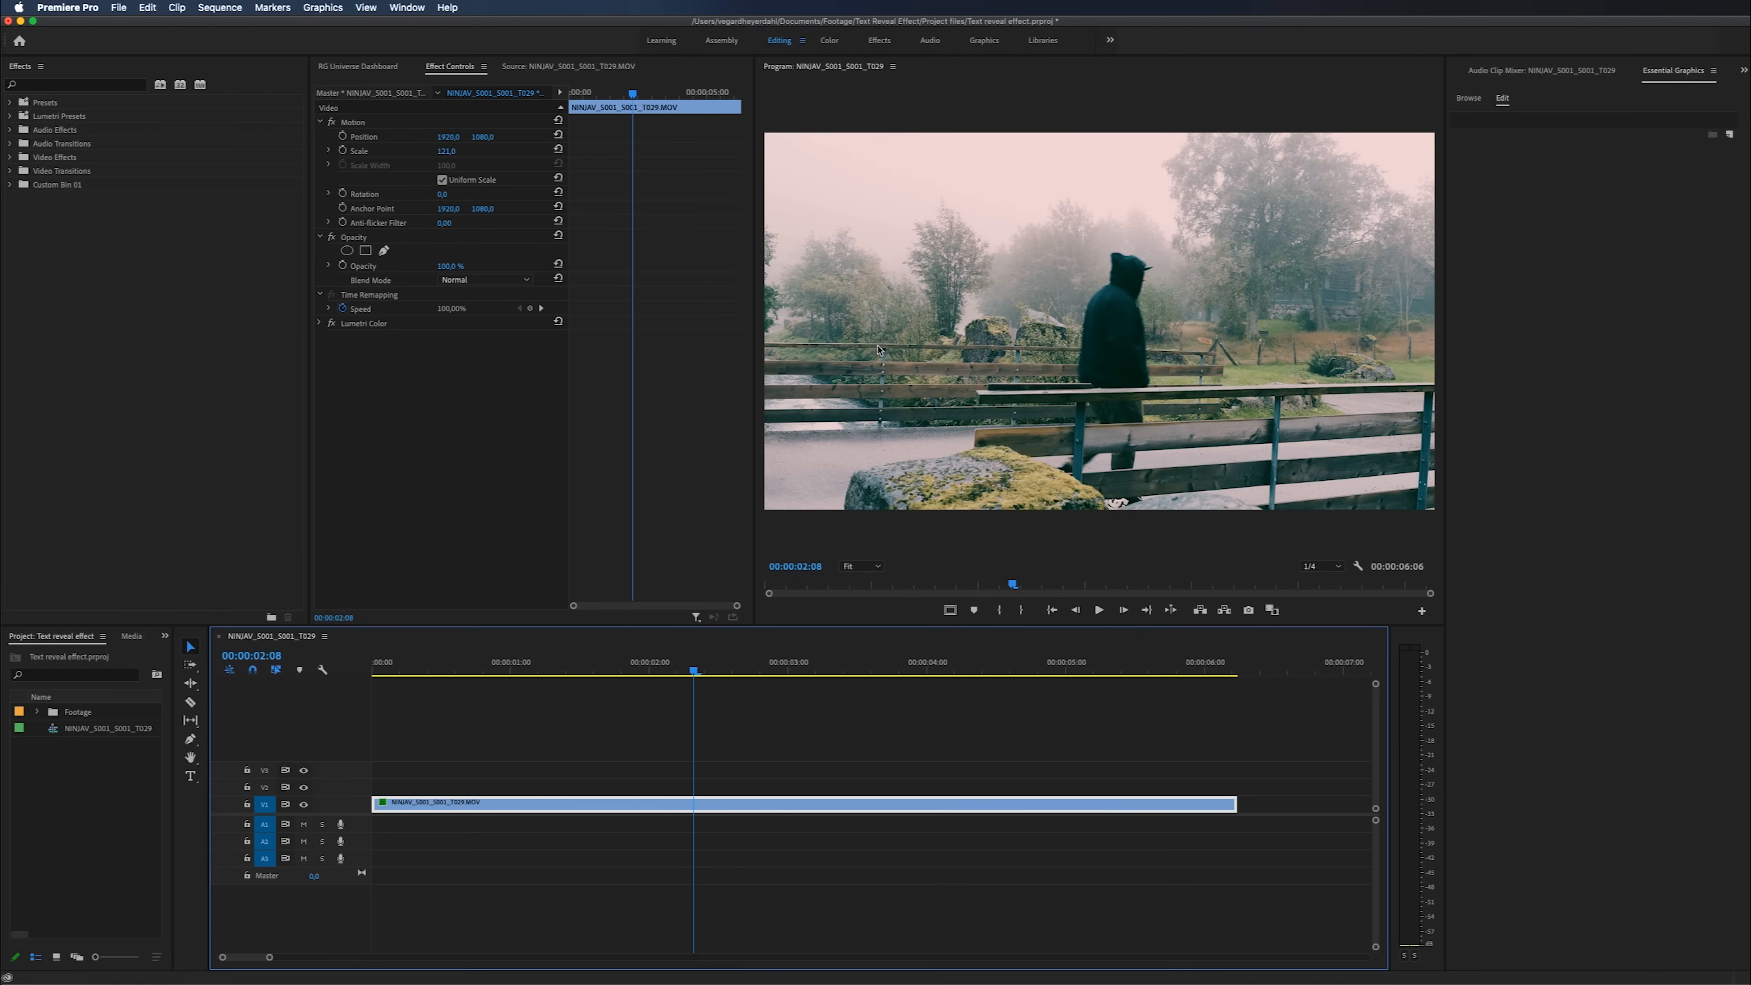
mouse_move(1382, 324)
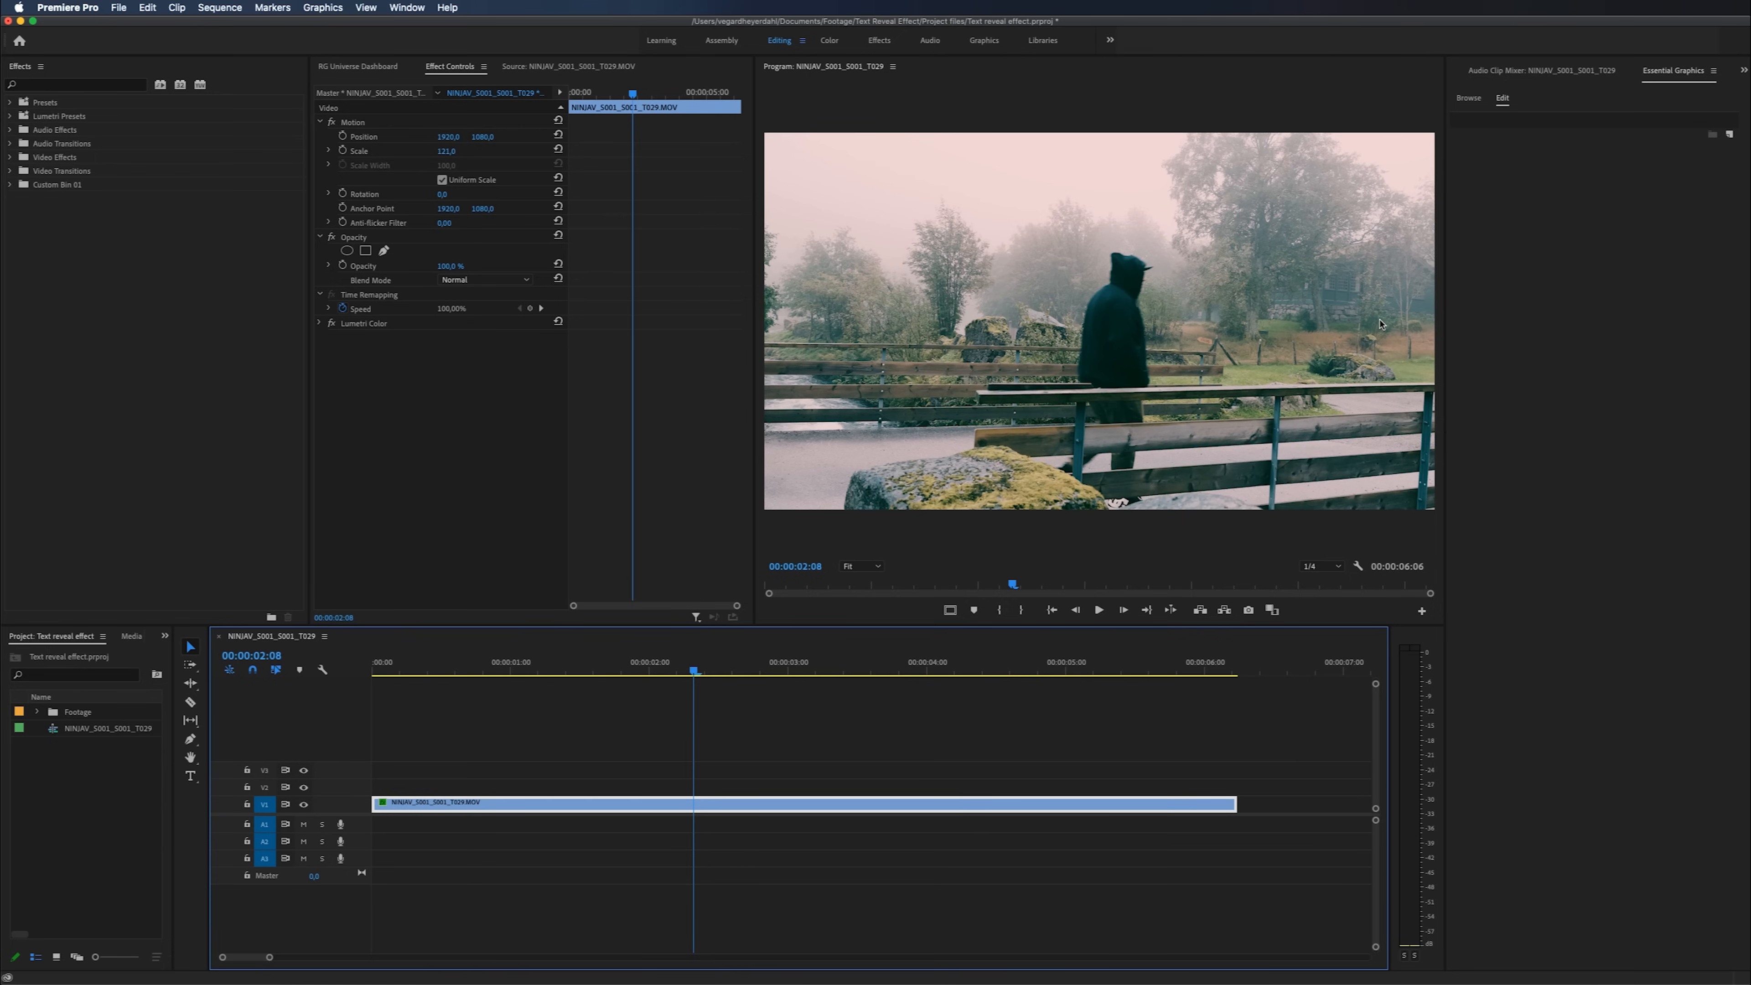
mouse_move(1235, 302)
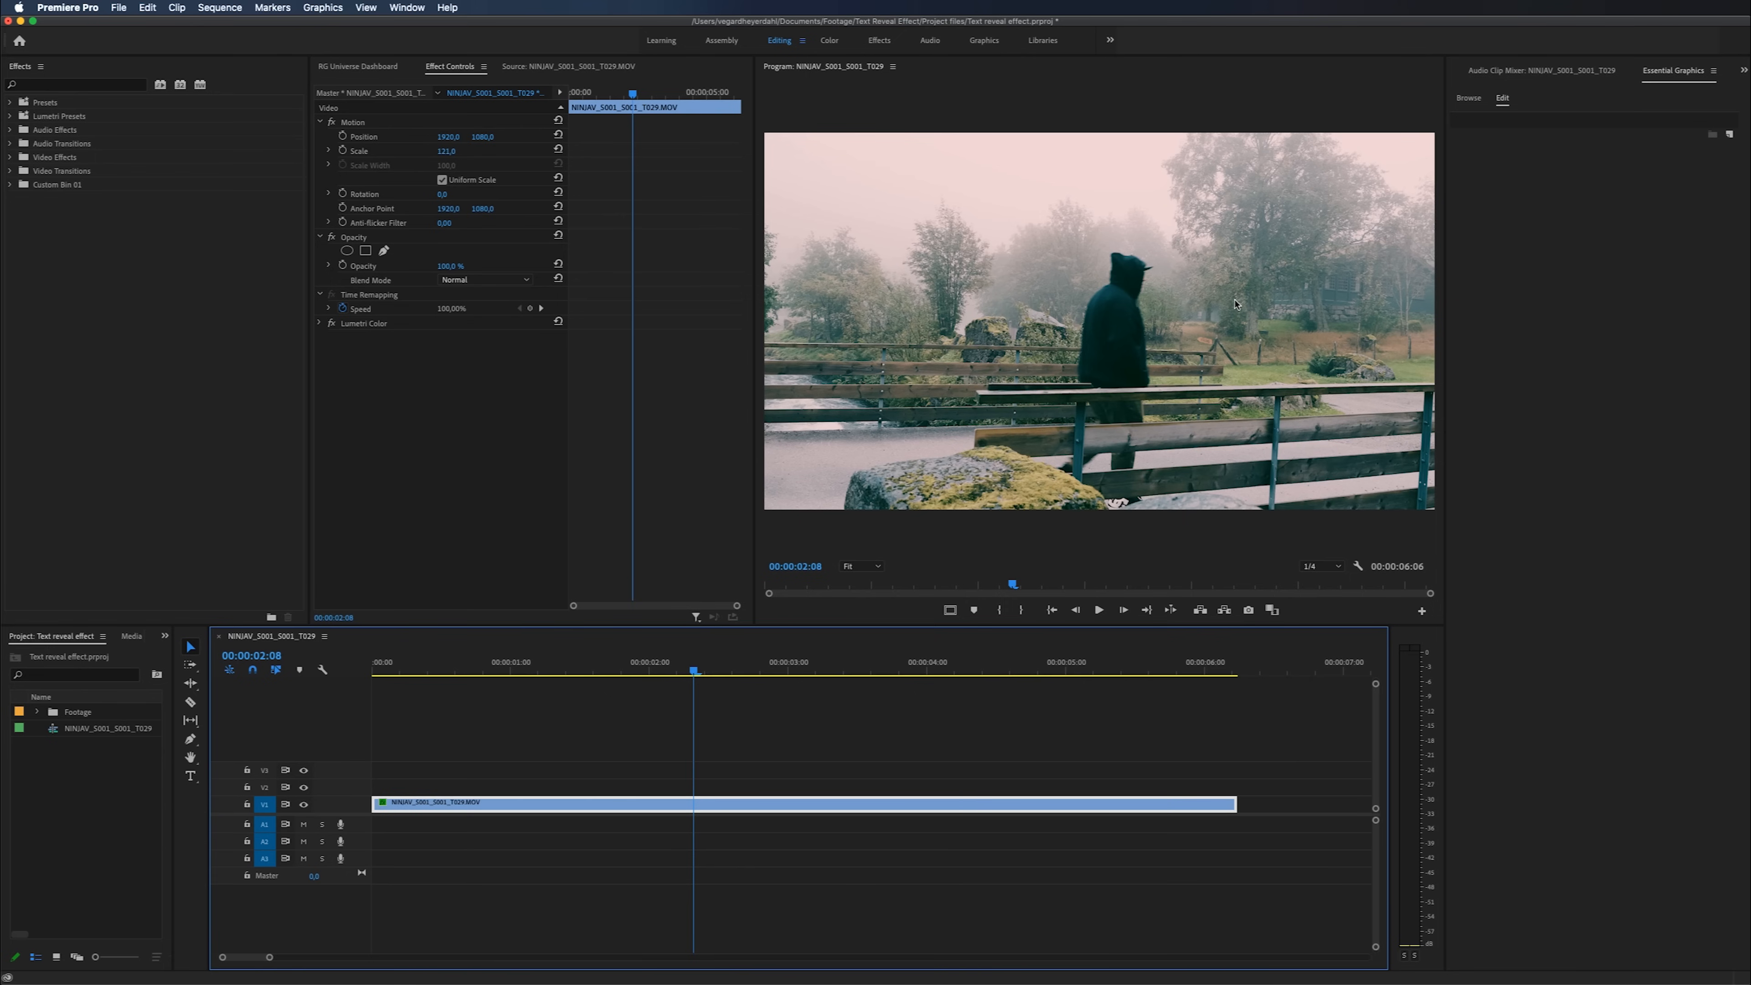
mouse_move(985, 369)
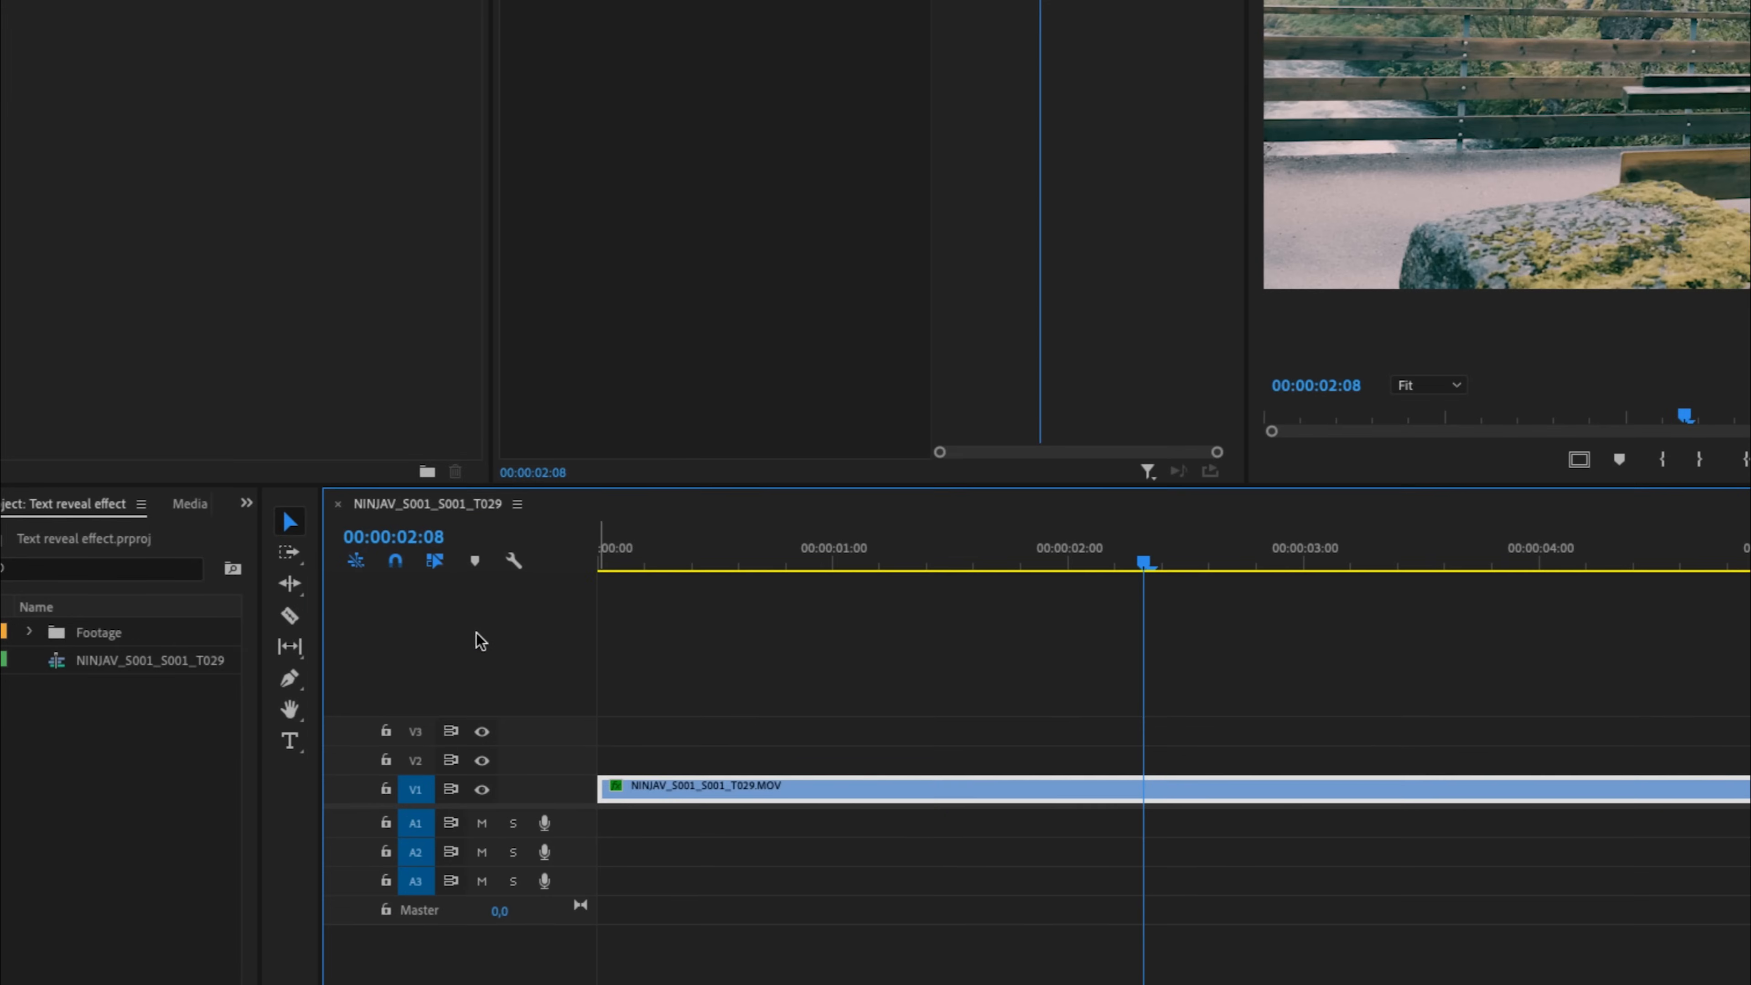
Step: Add a white CINEMATIC title, align it in Essential Graphics, and return near the clip start
click(289, 740)
text(CINEMATIC)
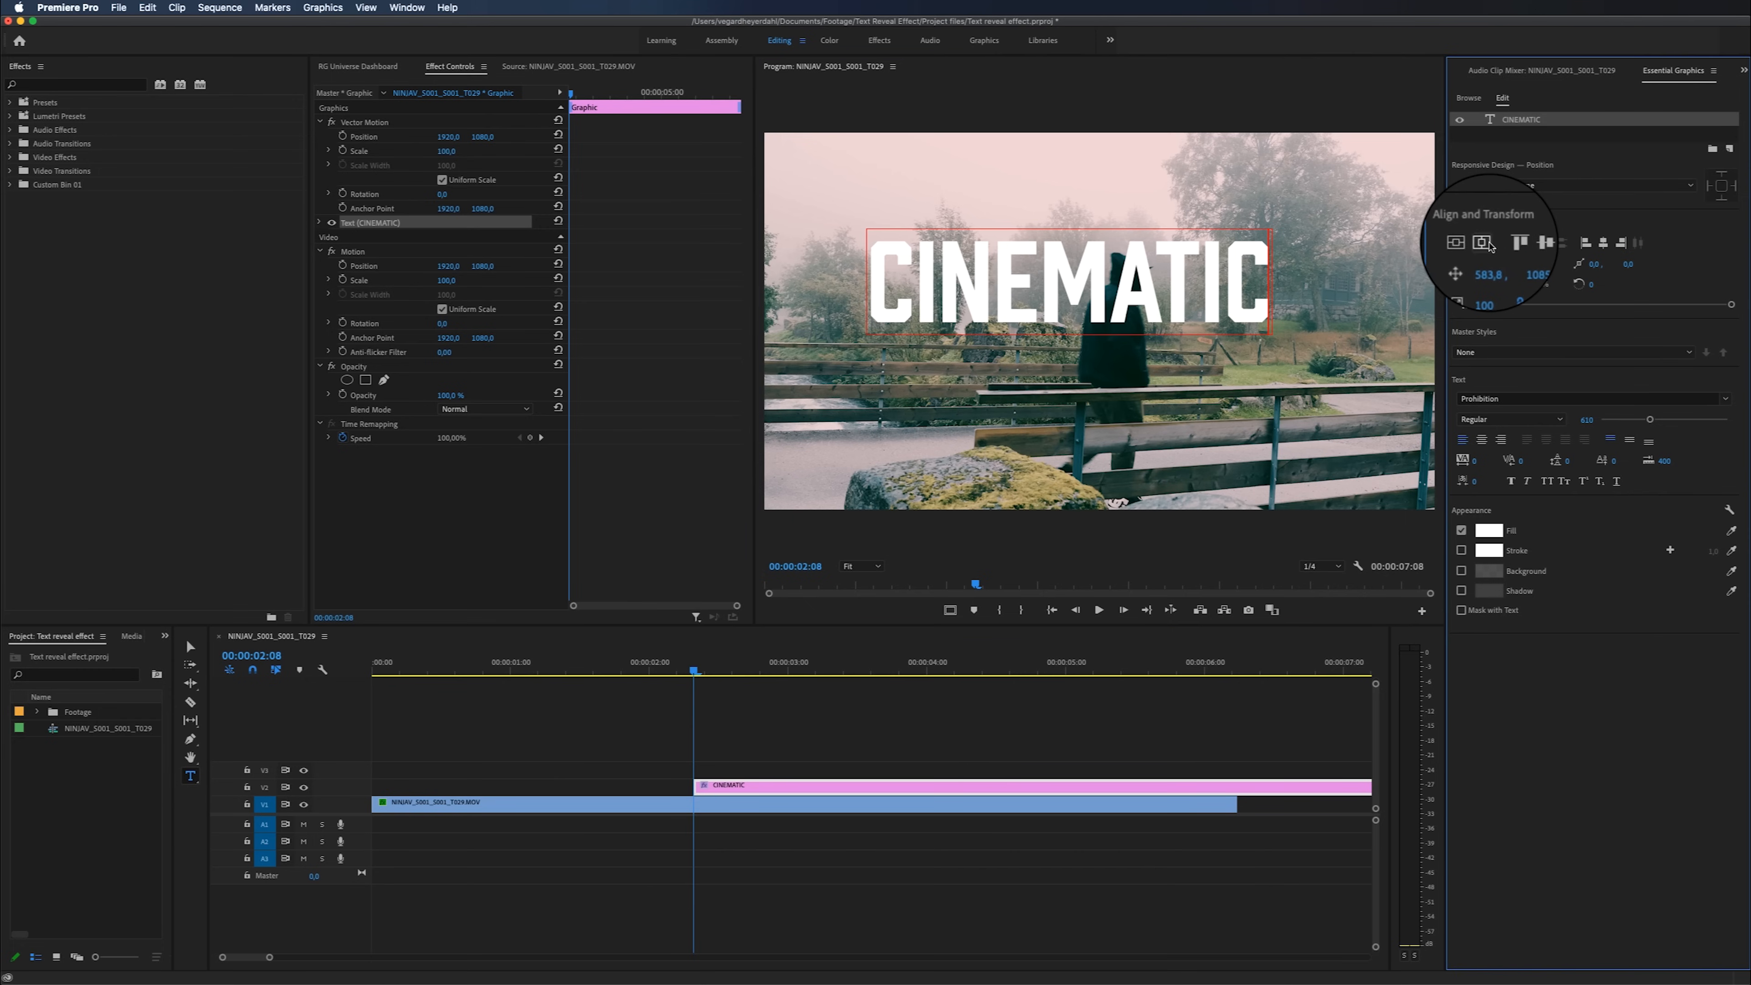
click(1488, 242)
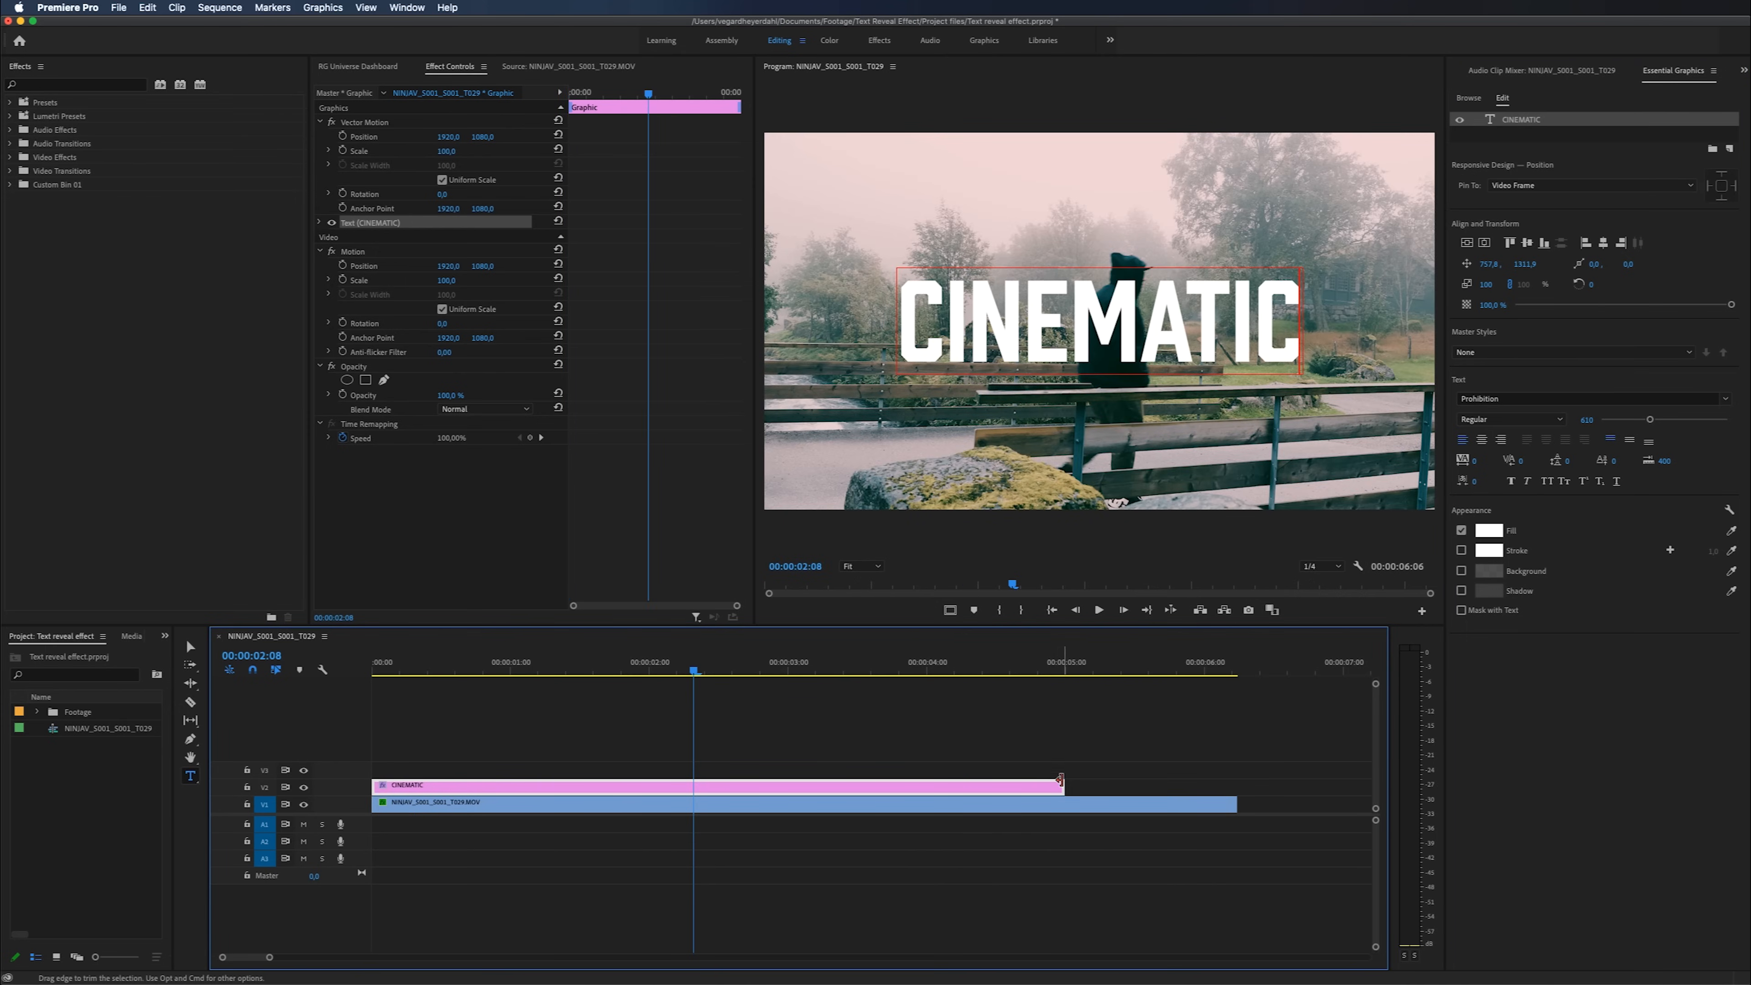
click(434, 661)
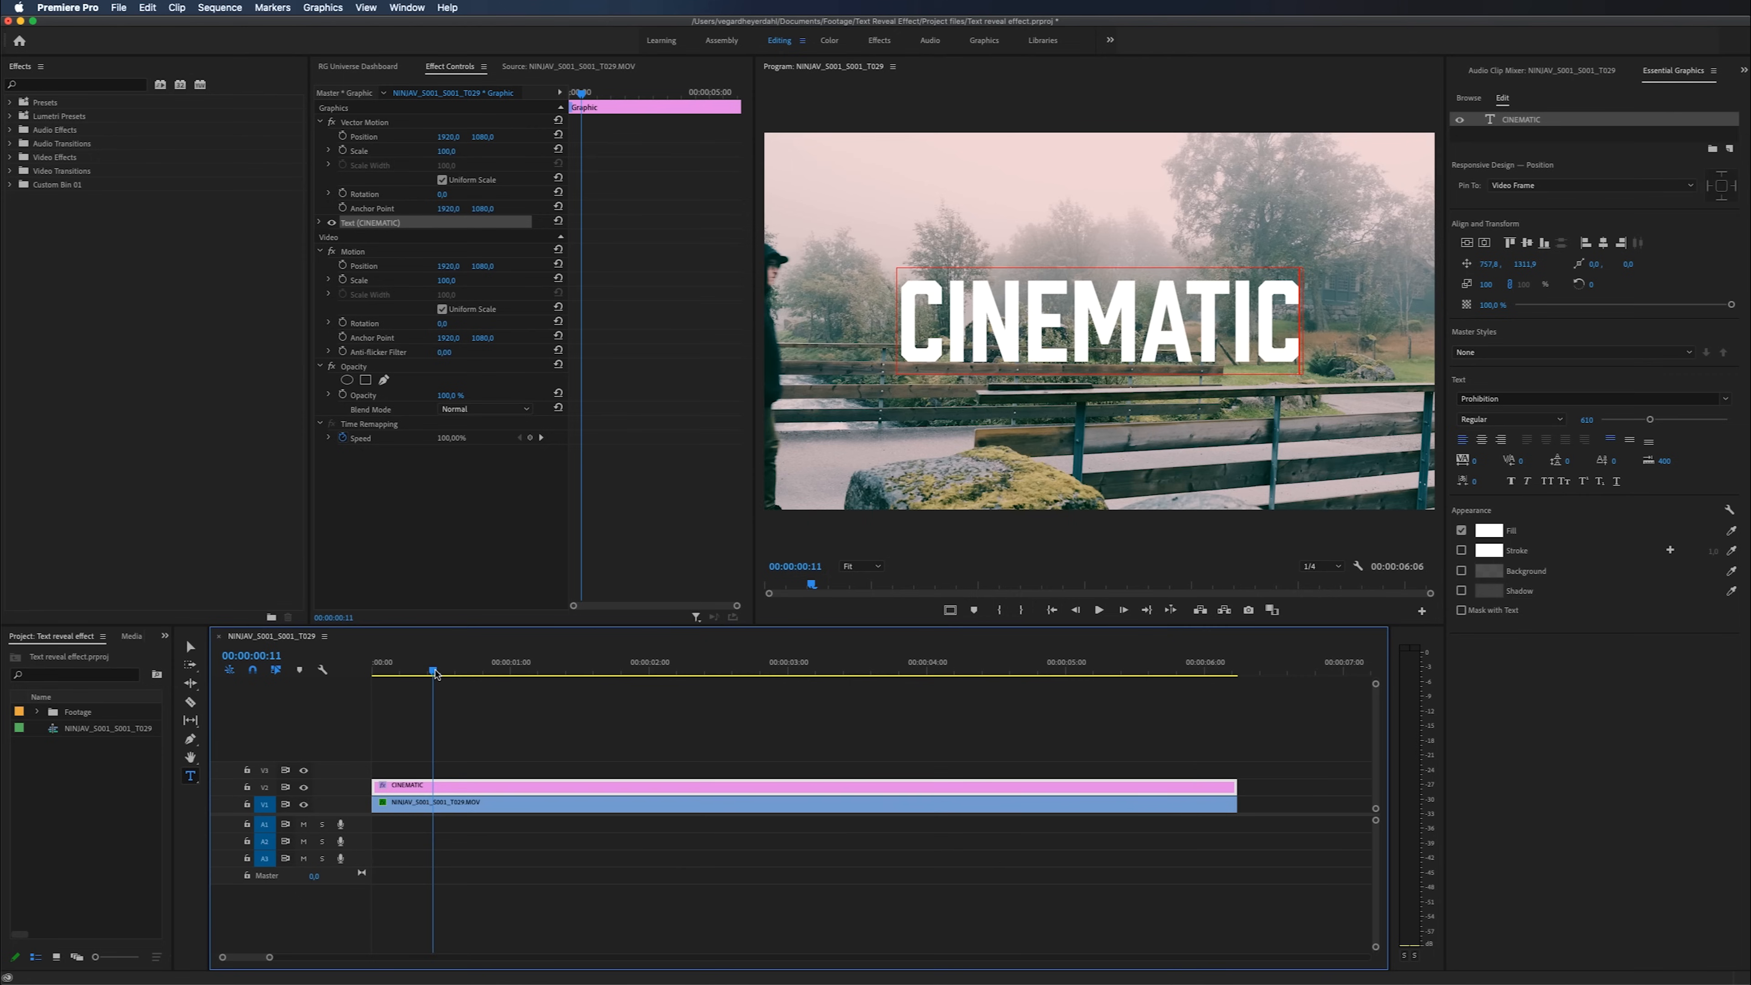
Step: Move the playhead to 00:00:01:06 where the person stands by the rock
click(1099, 610)
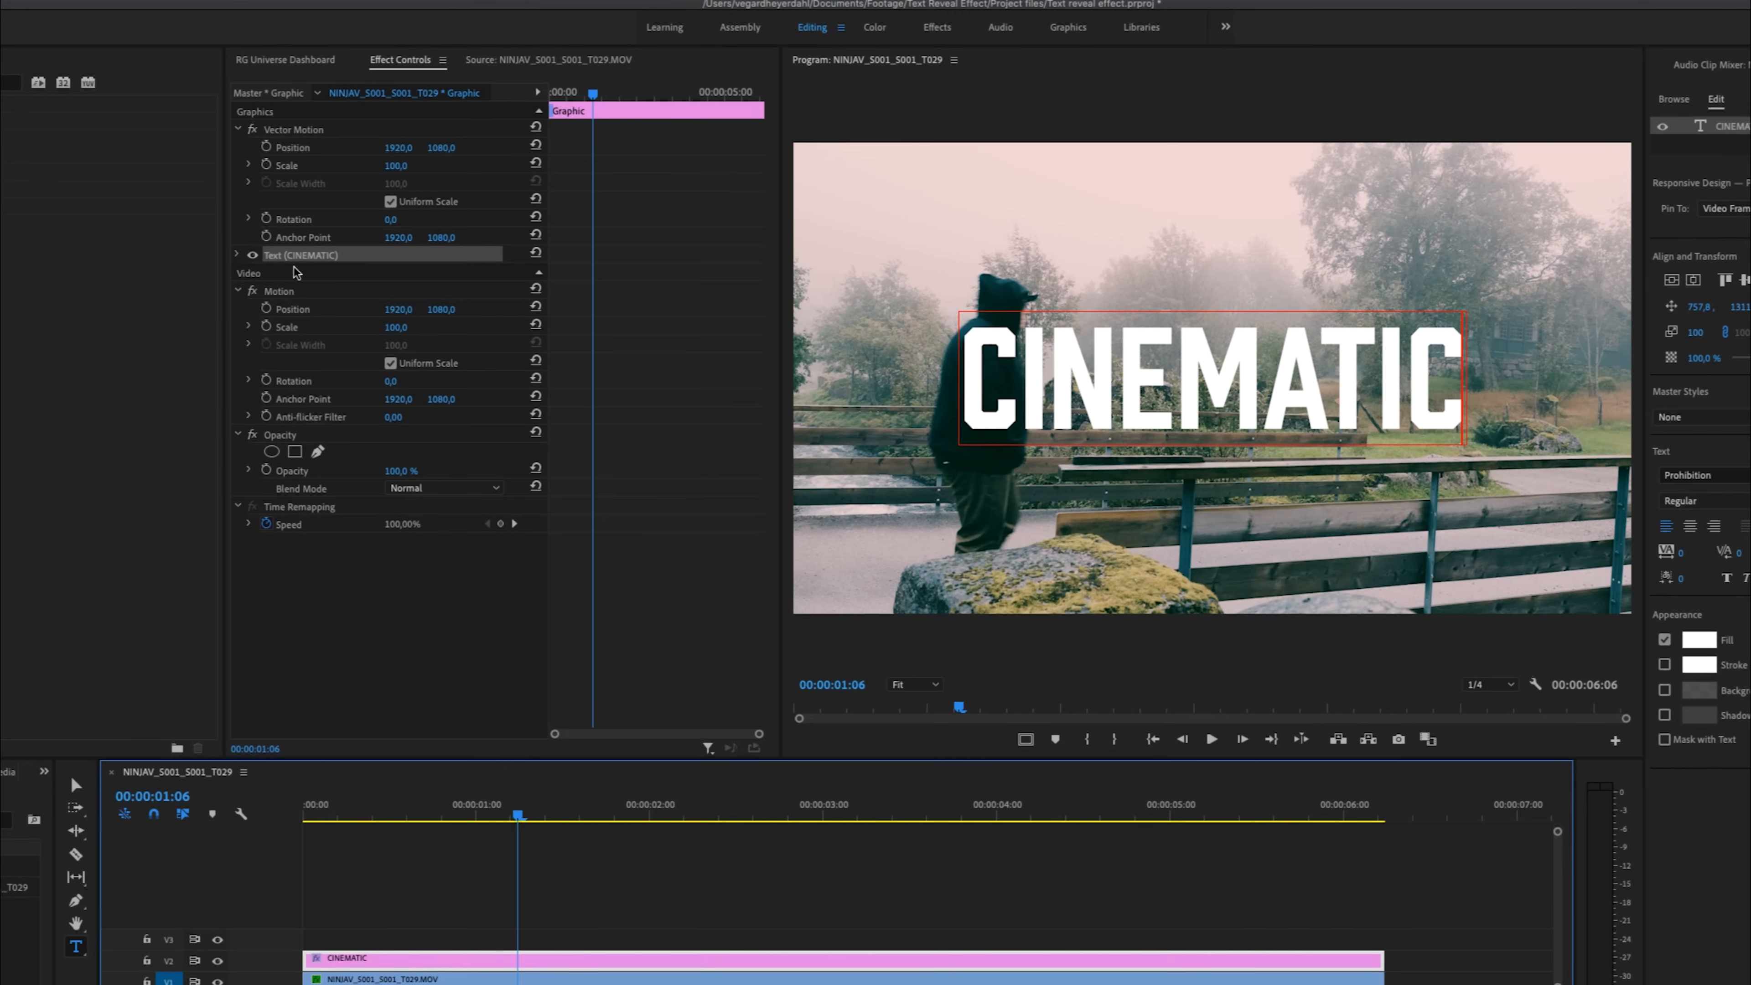
Step: Expand the CINEMATIC text layer's mask options and mark the traced mask as Inverted
click(237, 255)
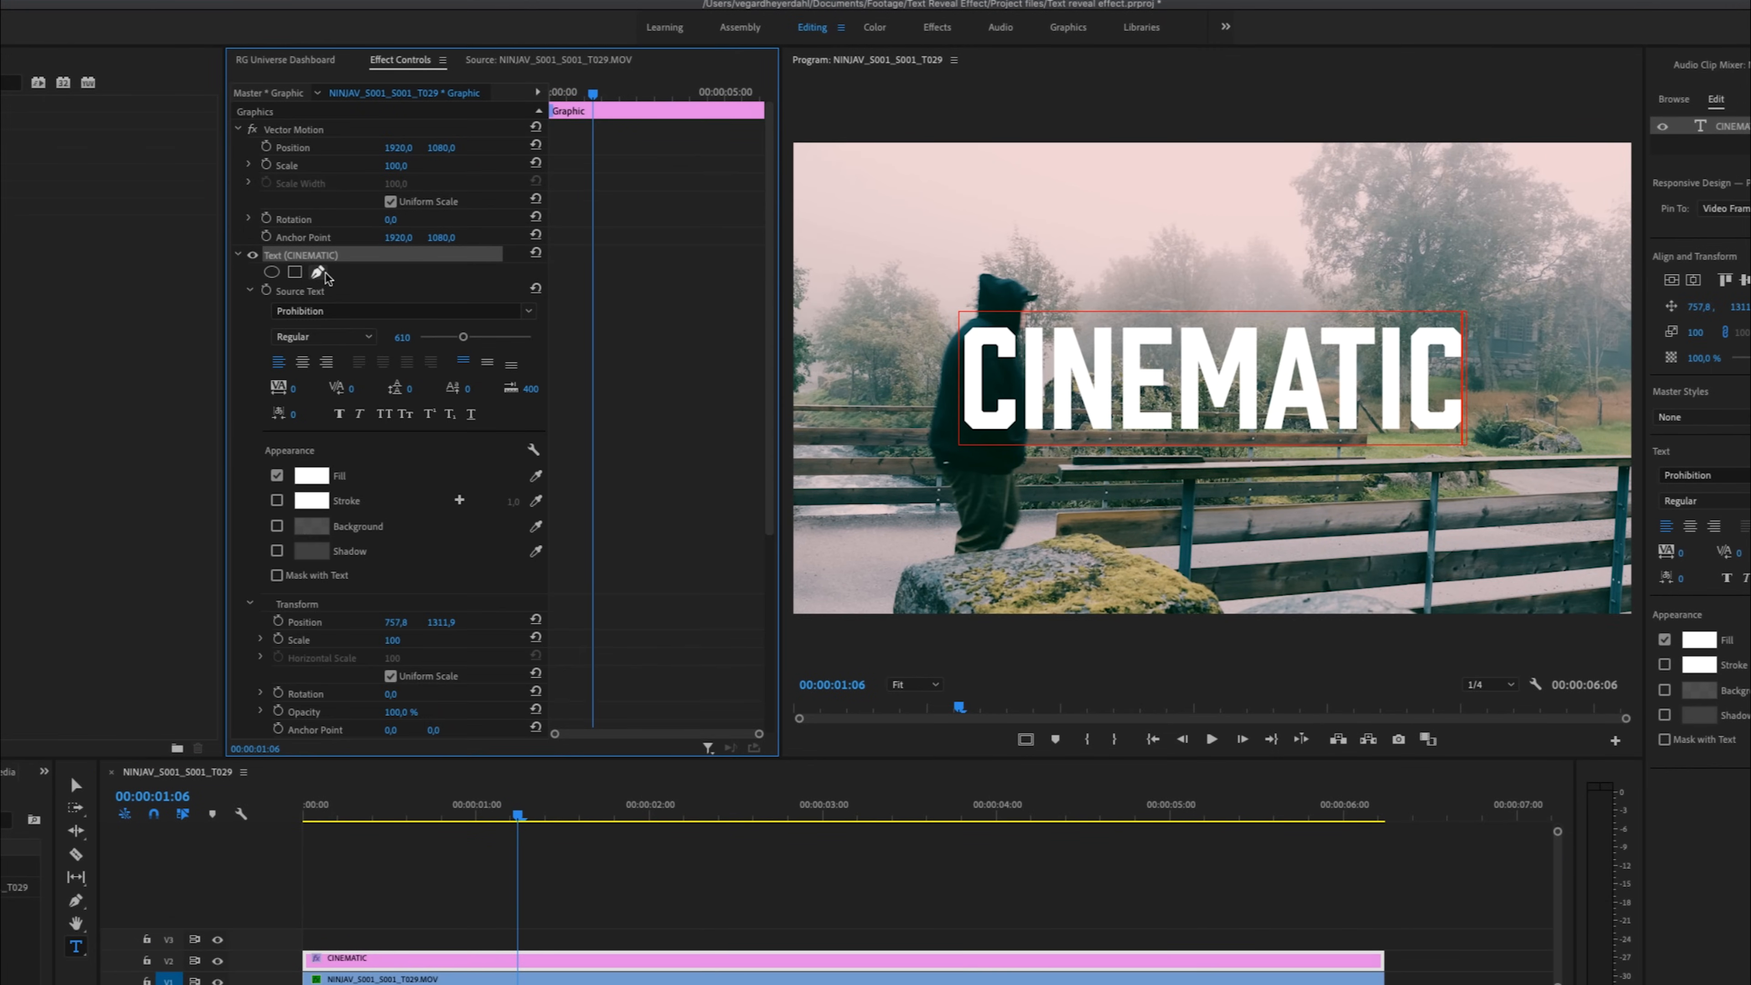
mouse_move(323, 273)
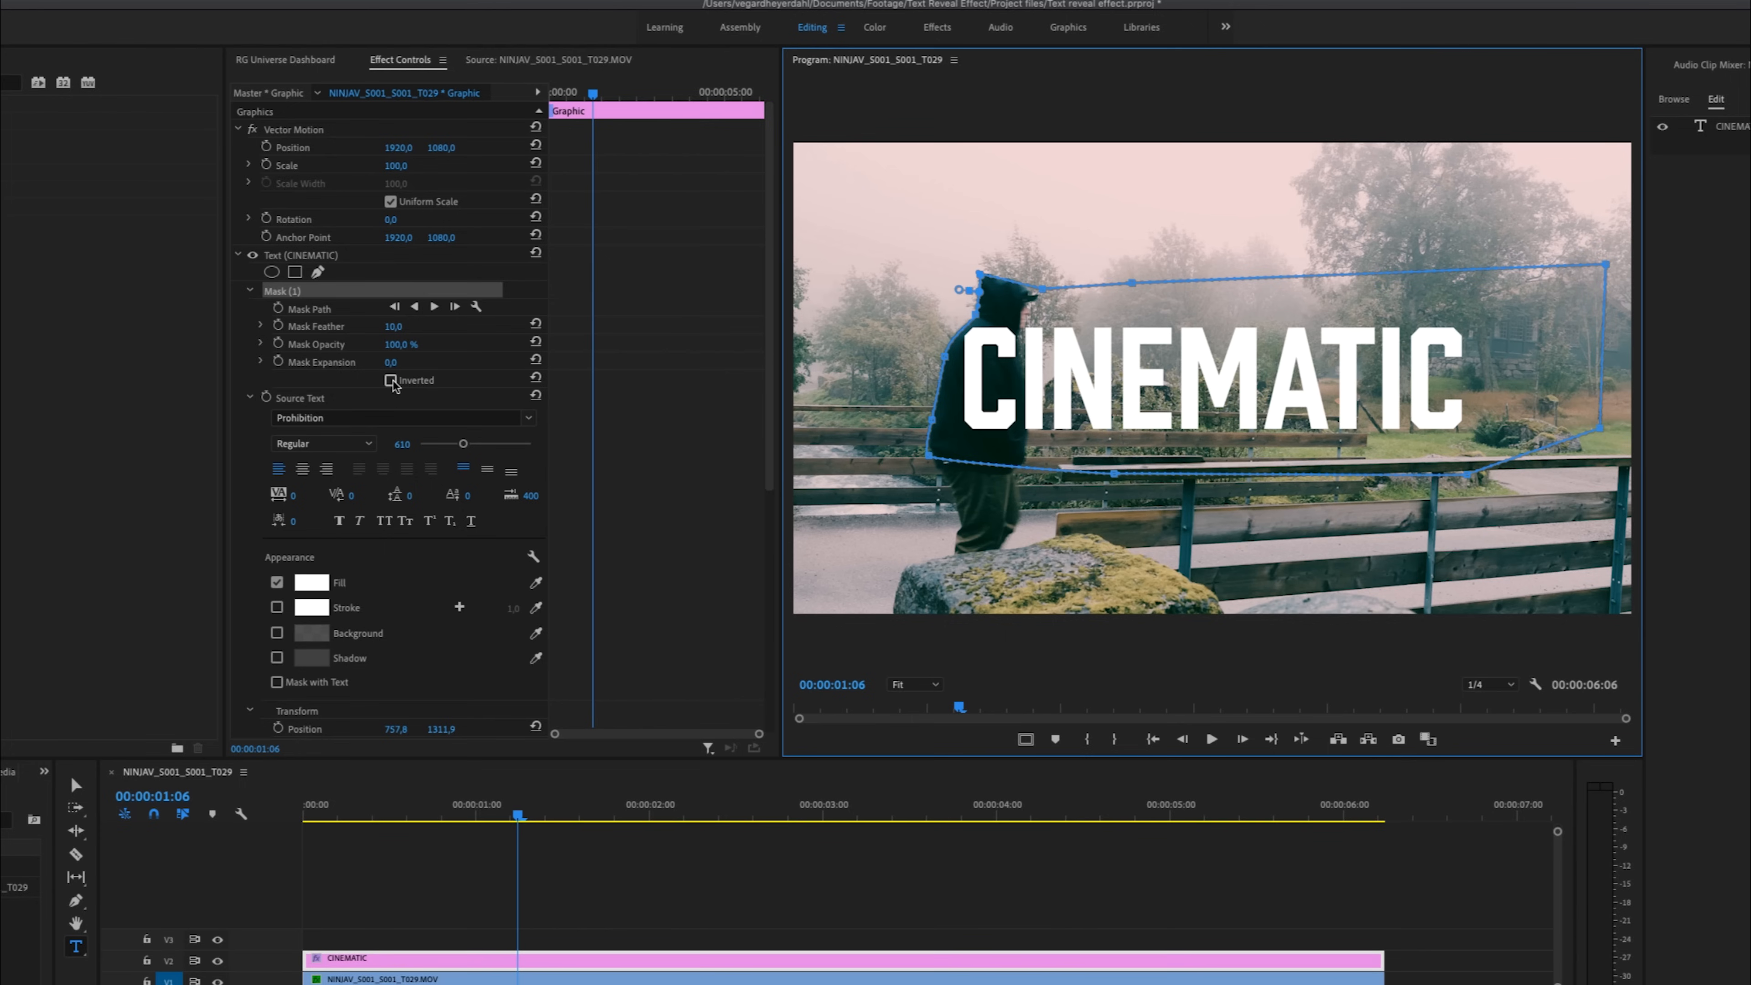
click(389, 380)
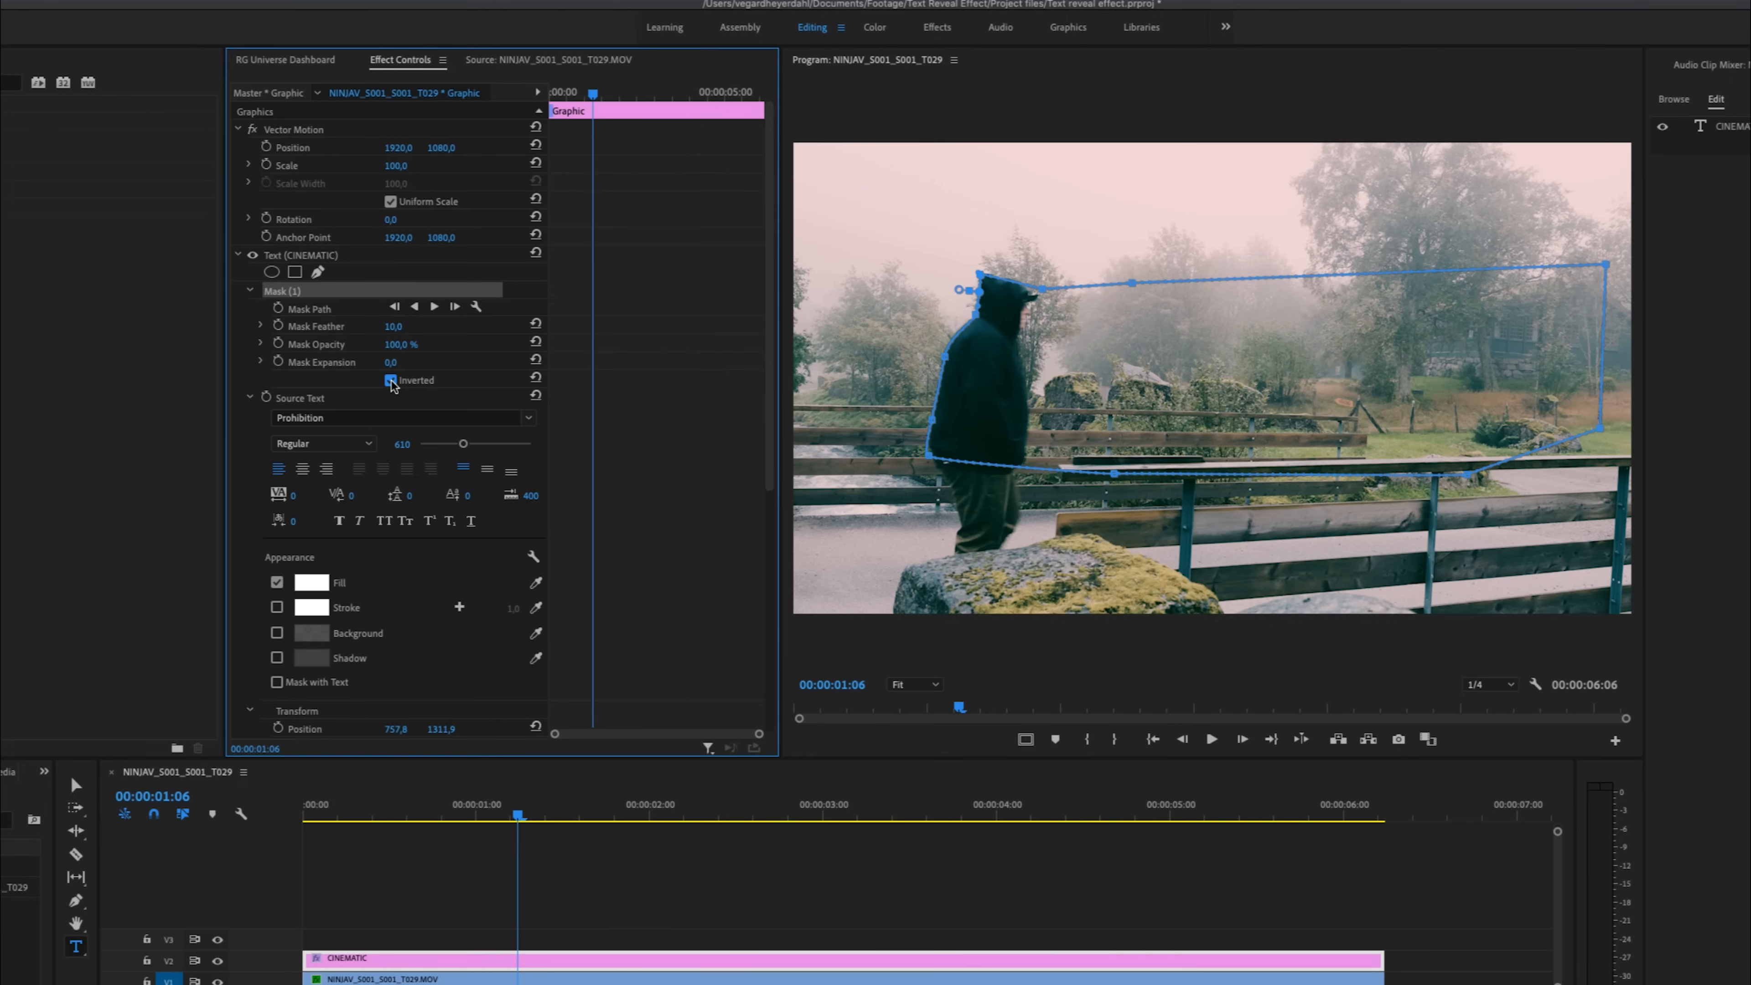
Step: Confirm the Inverted setting on Mask (1) so the title hides at one second
click(392, 380)
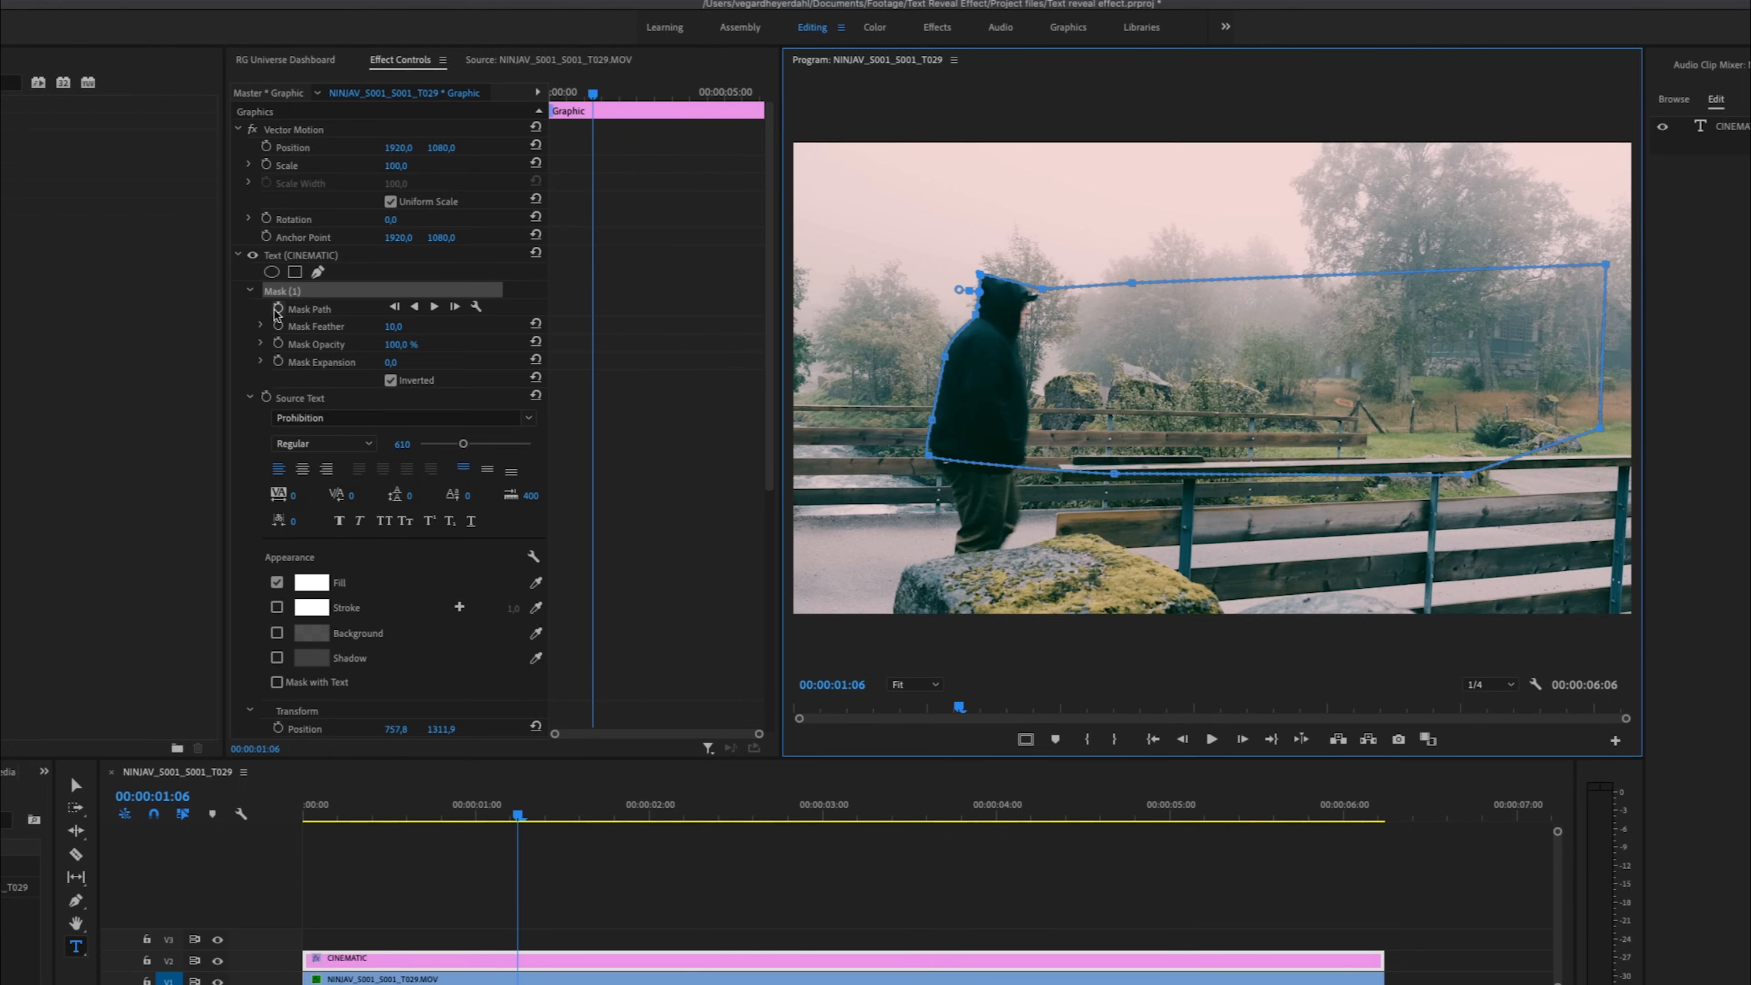
mouse_move(277, 310)
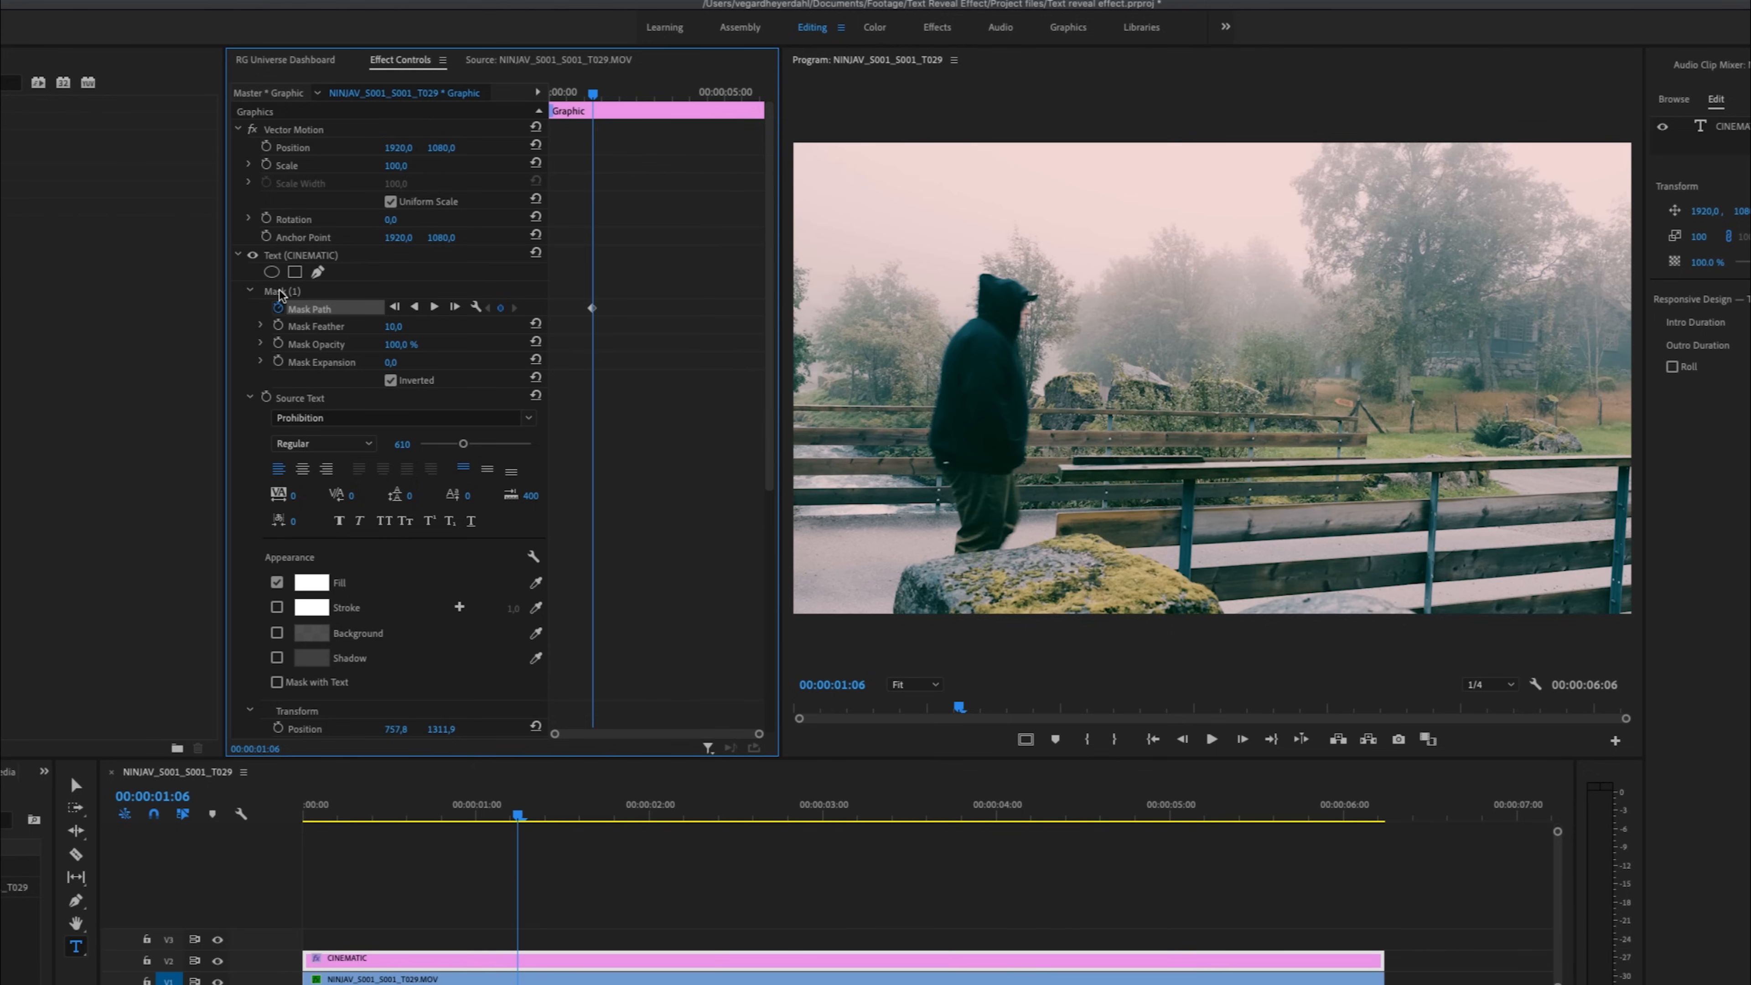
Step: Show the Mask (1) outline in the preview and list the monitor magnification choices
click(279, 290)
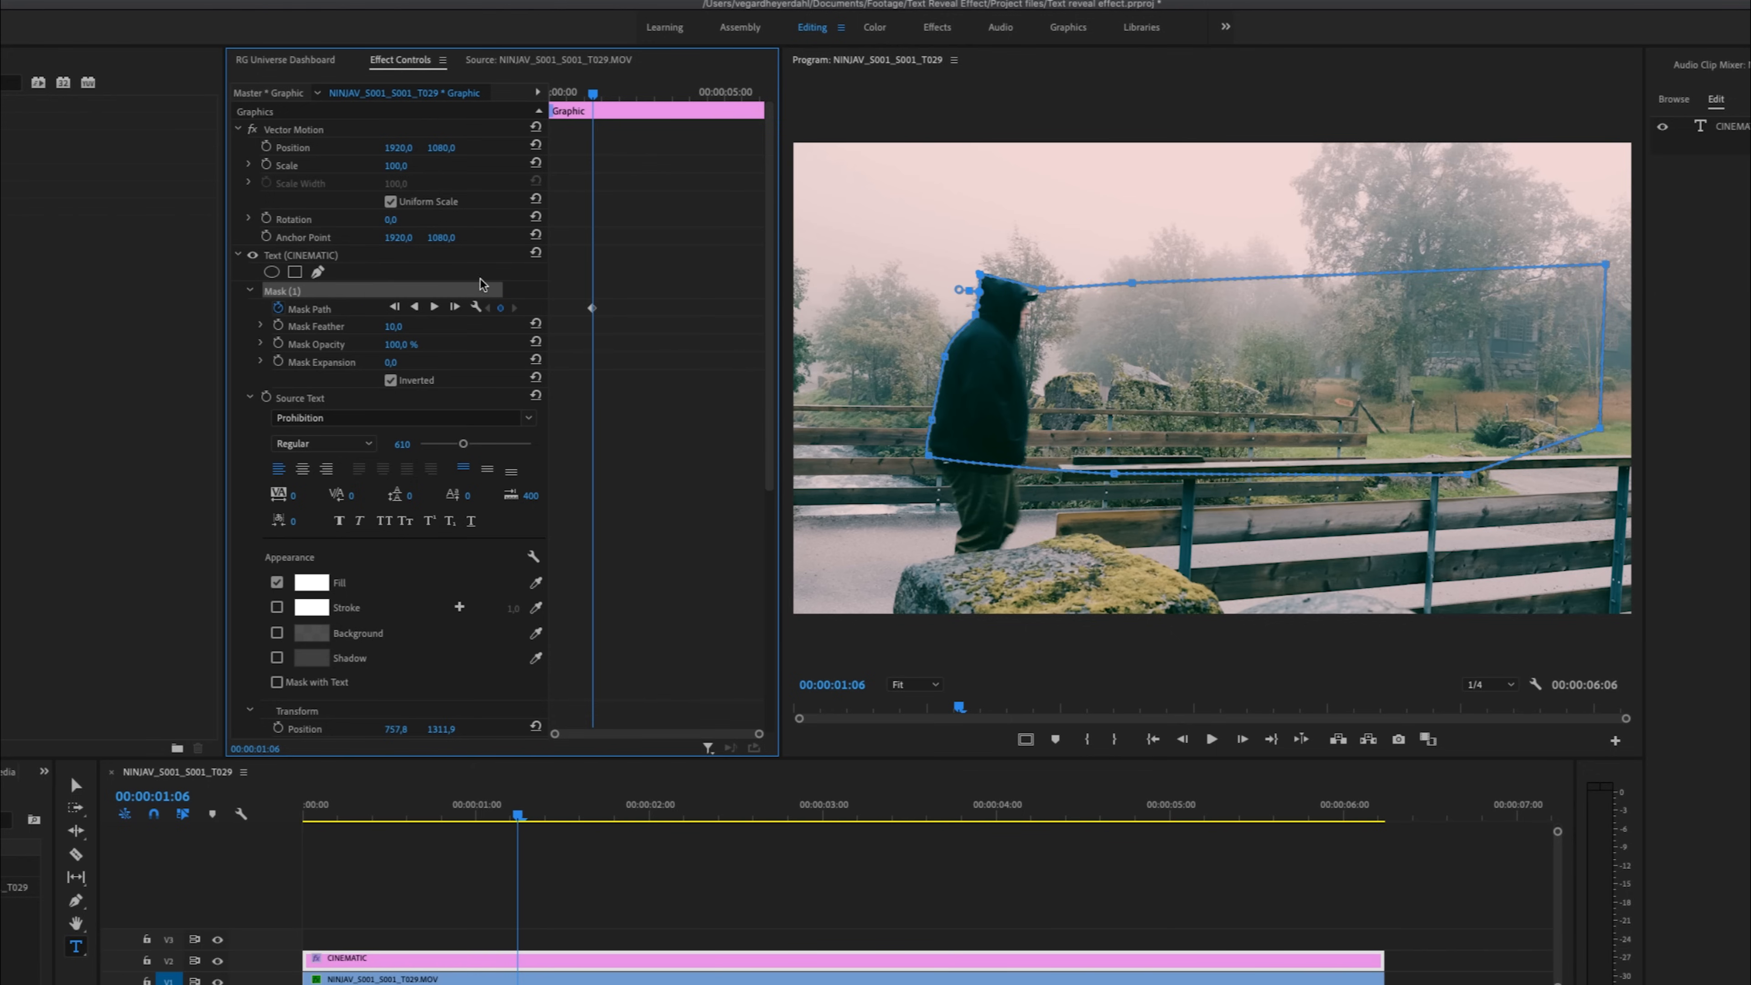
click(913, 684)
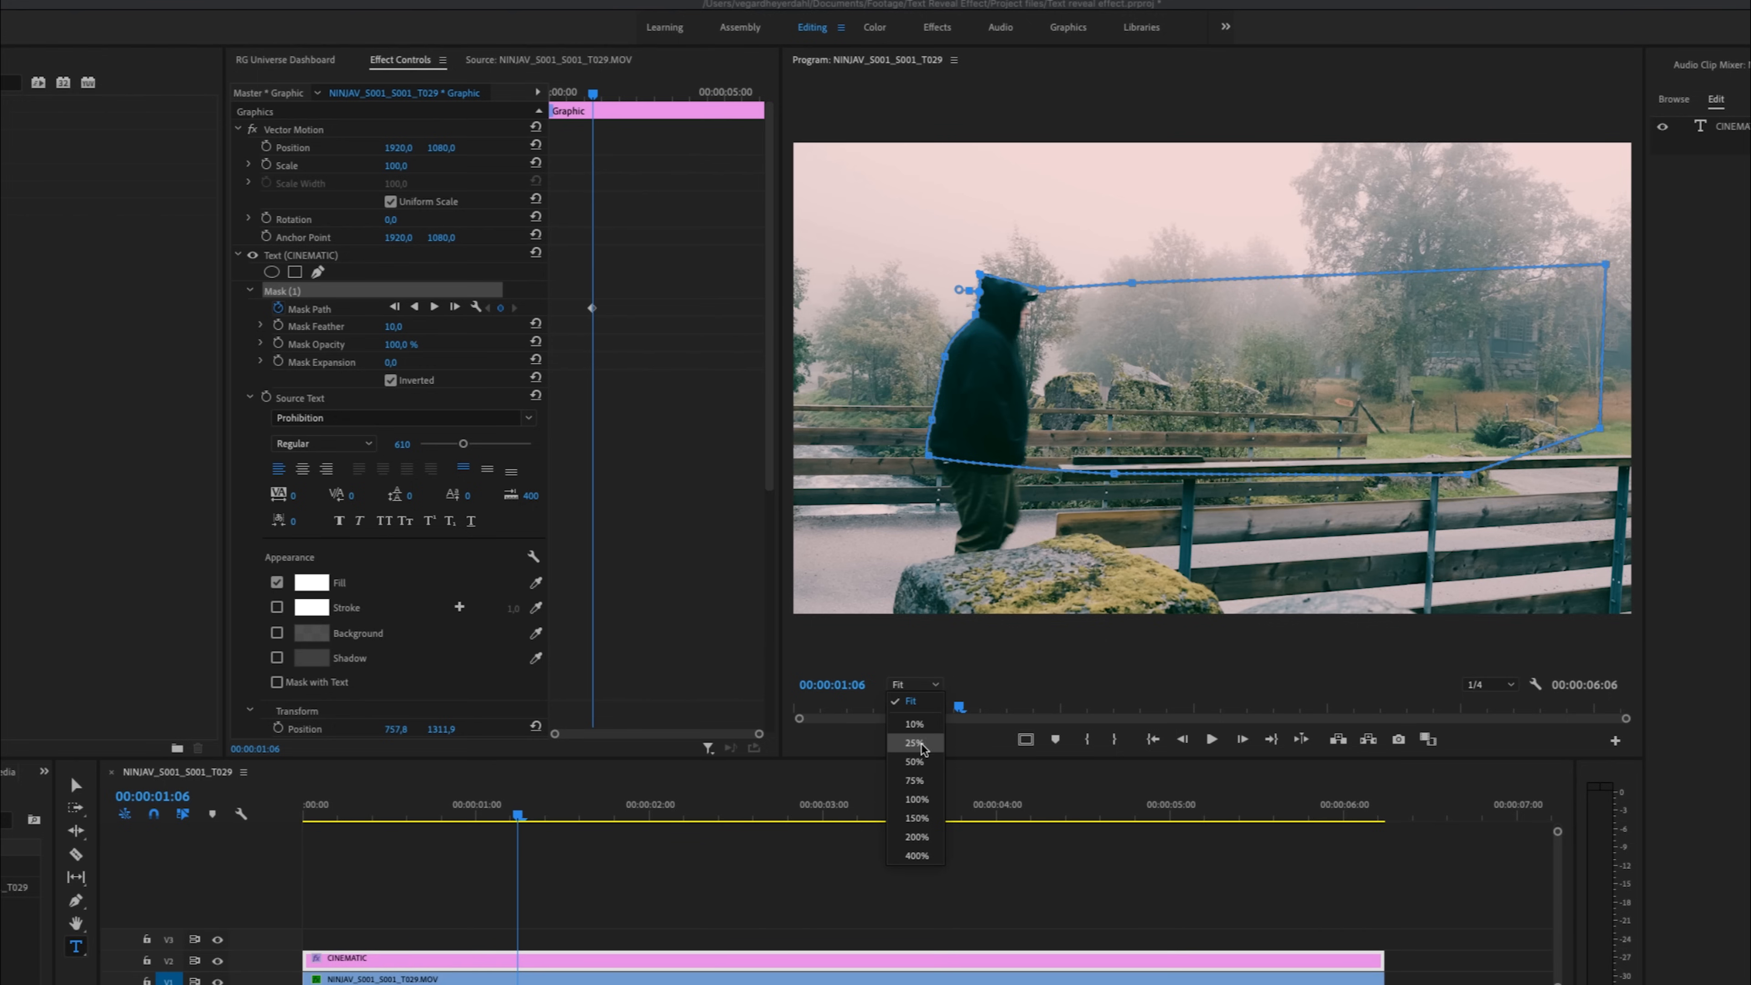
Step: Set the Program Monitor zoom to 50% for keyframing the mask along the walk
click(912, 762)
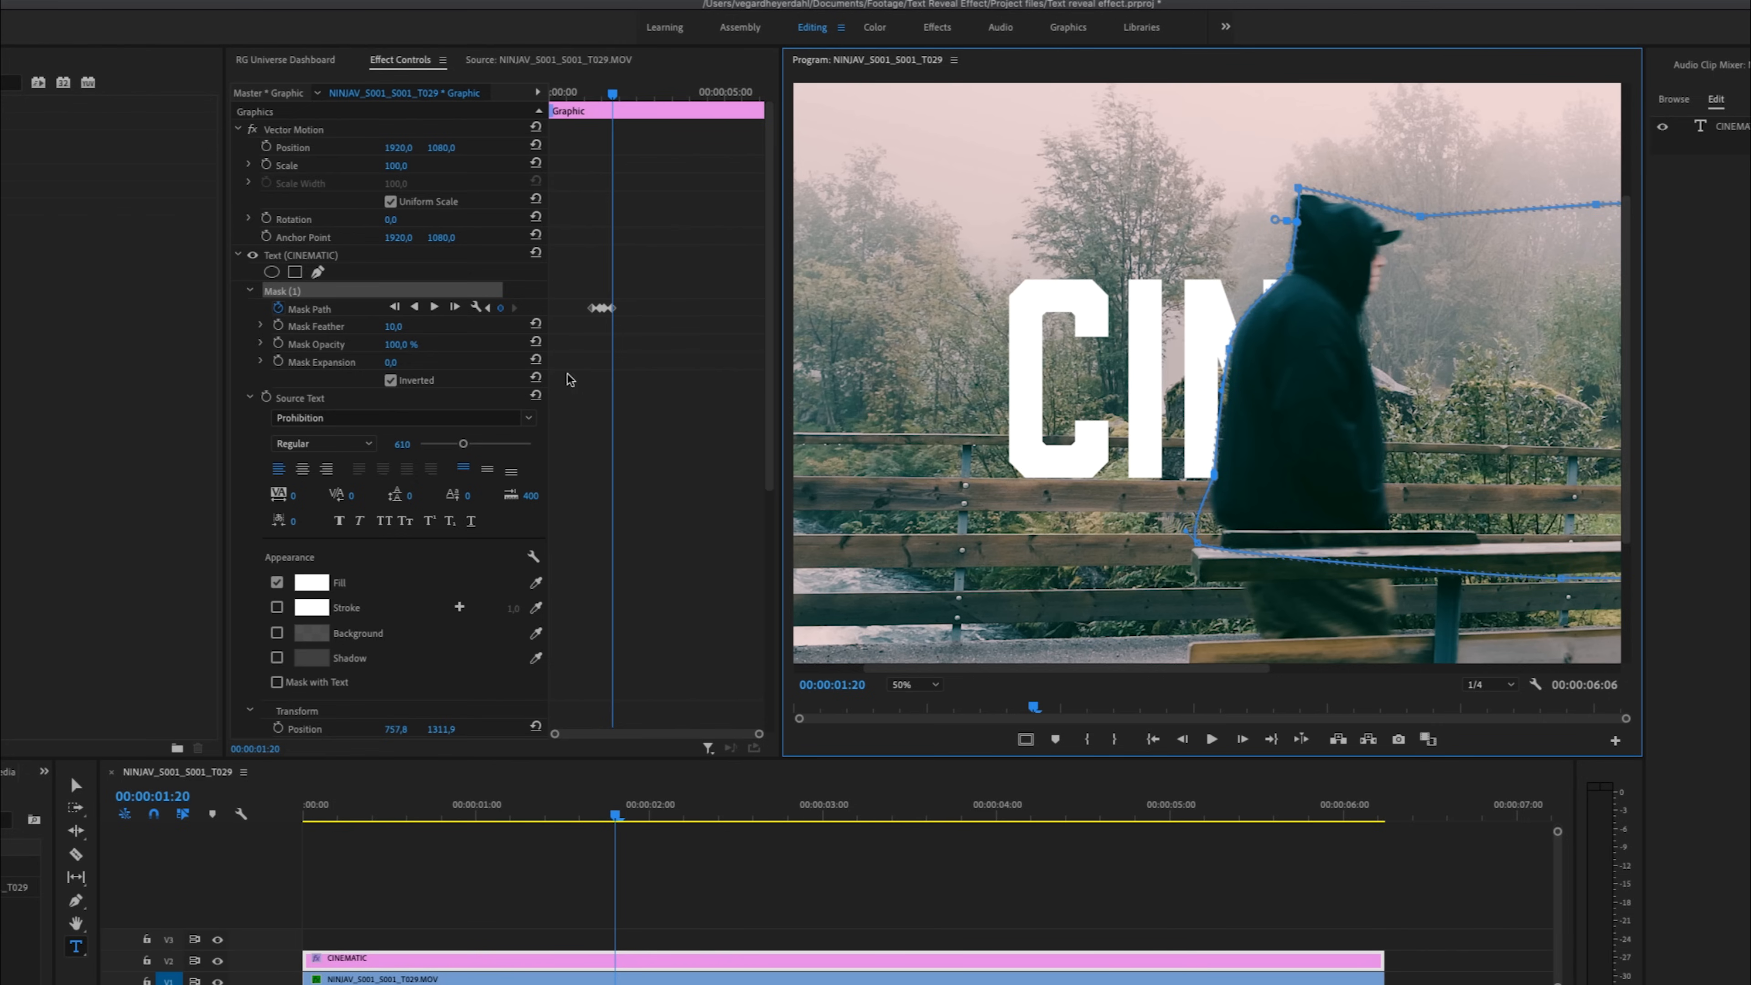
mouse_move(614, 322)
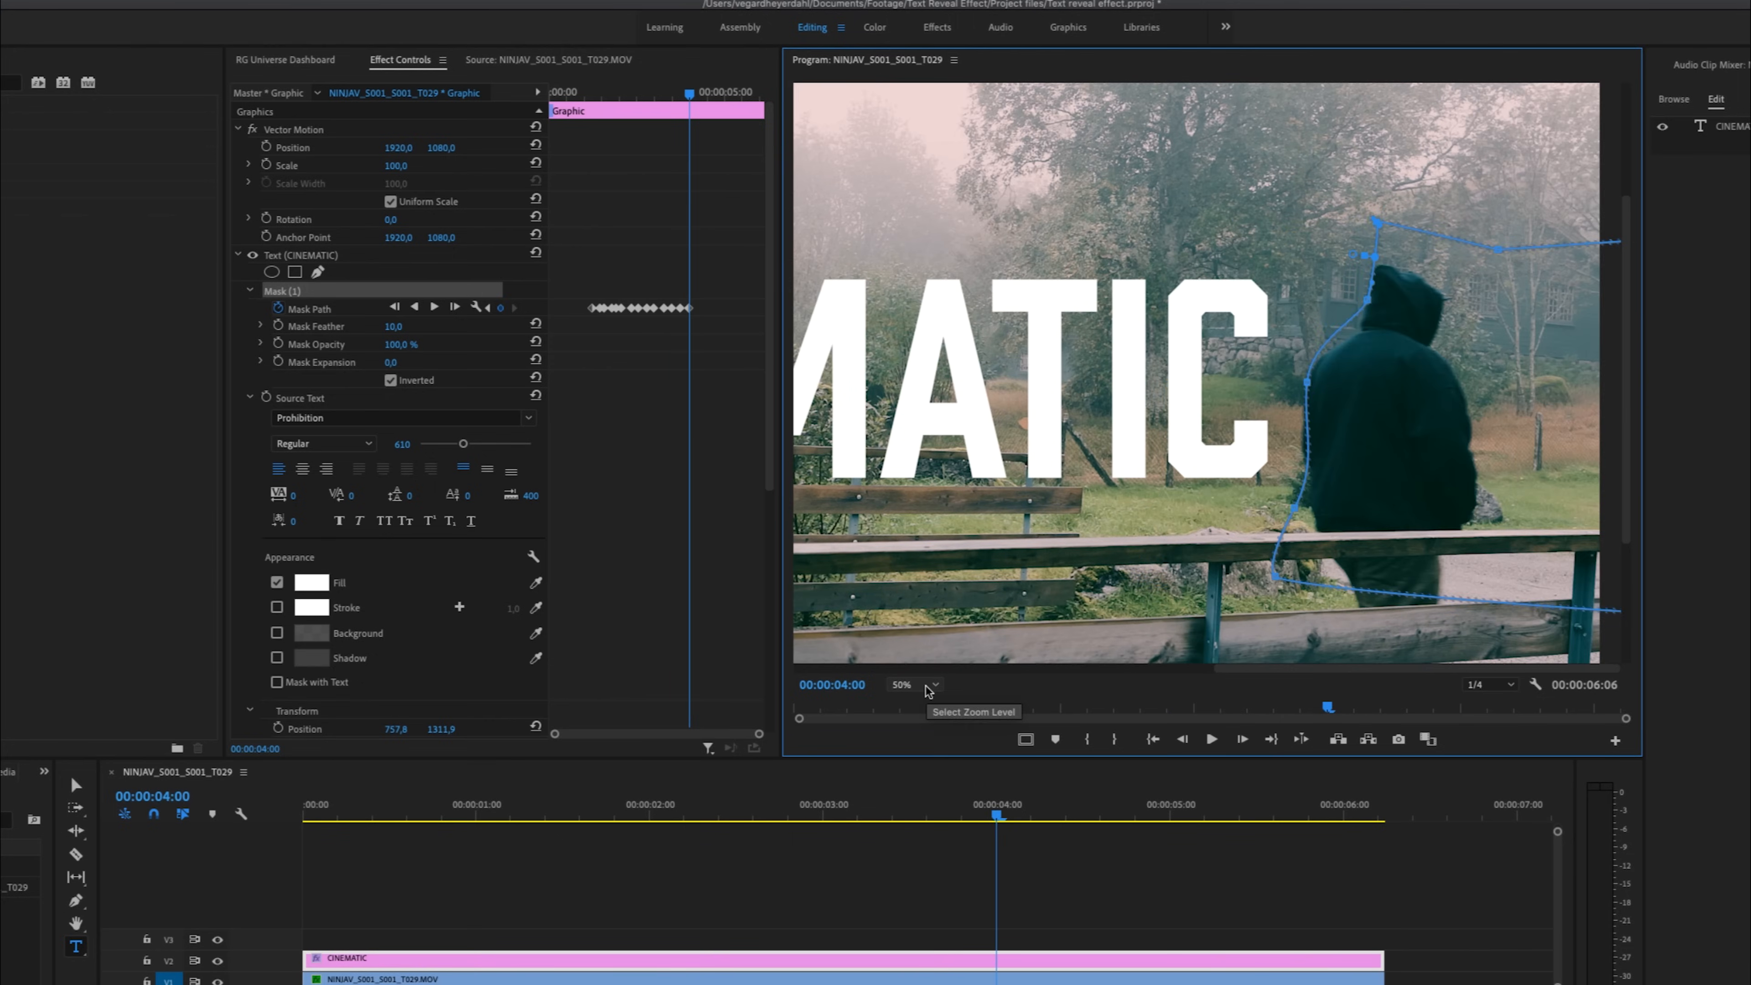
click(914, 683)
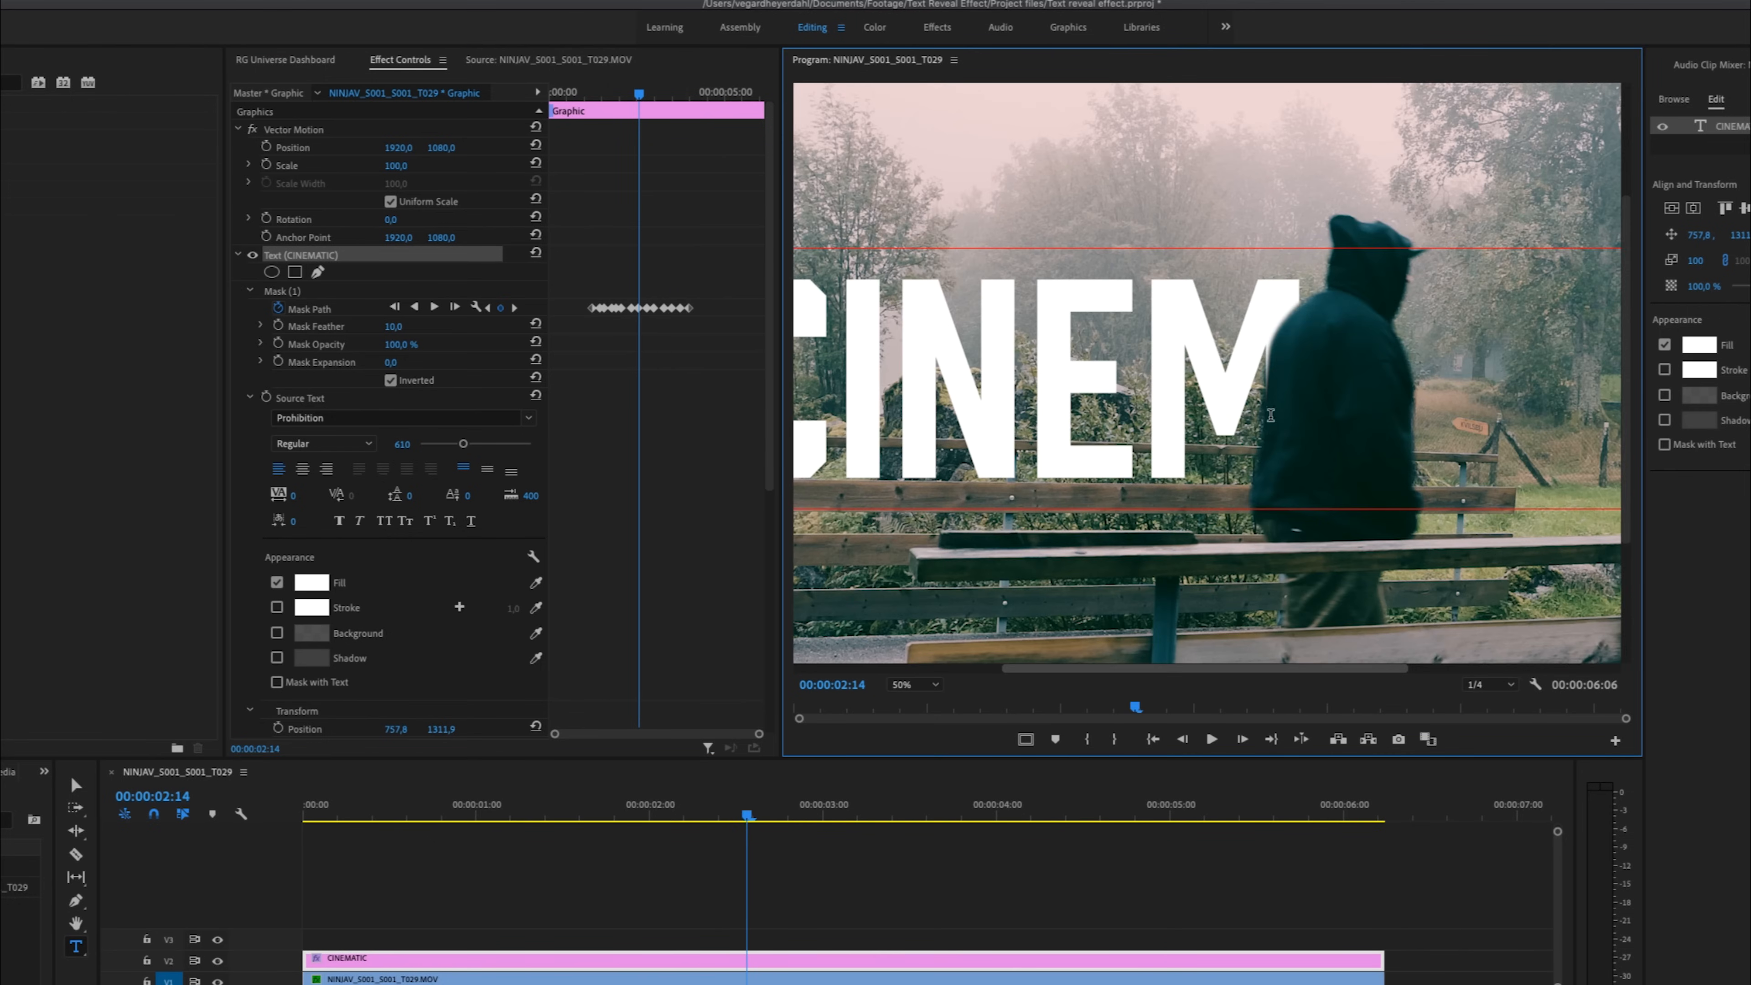
mouse_move(1216, 416)
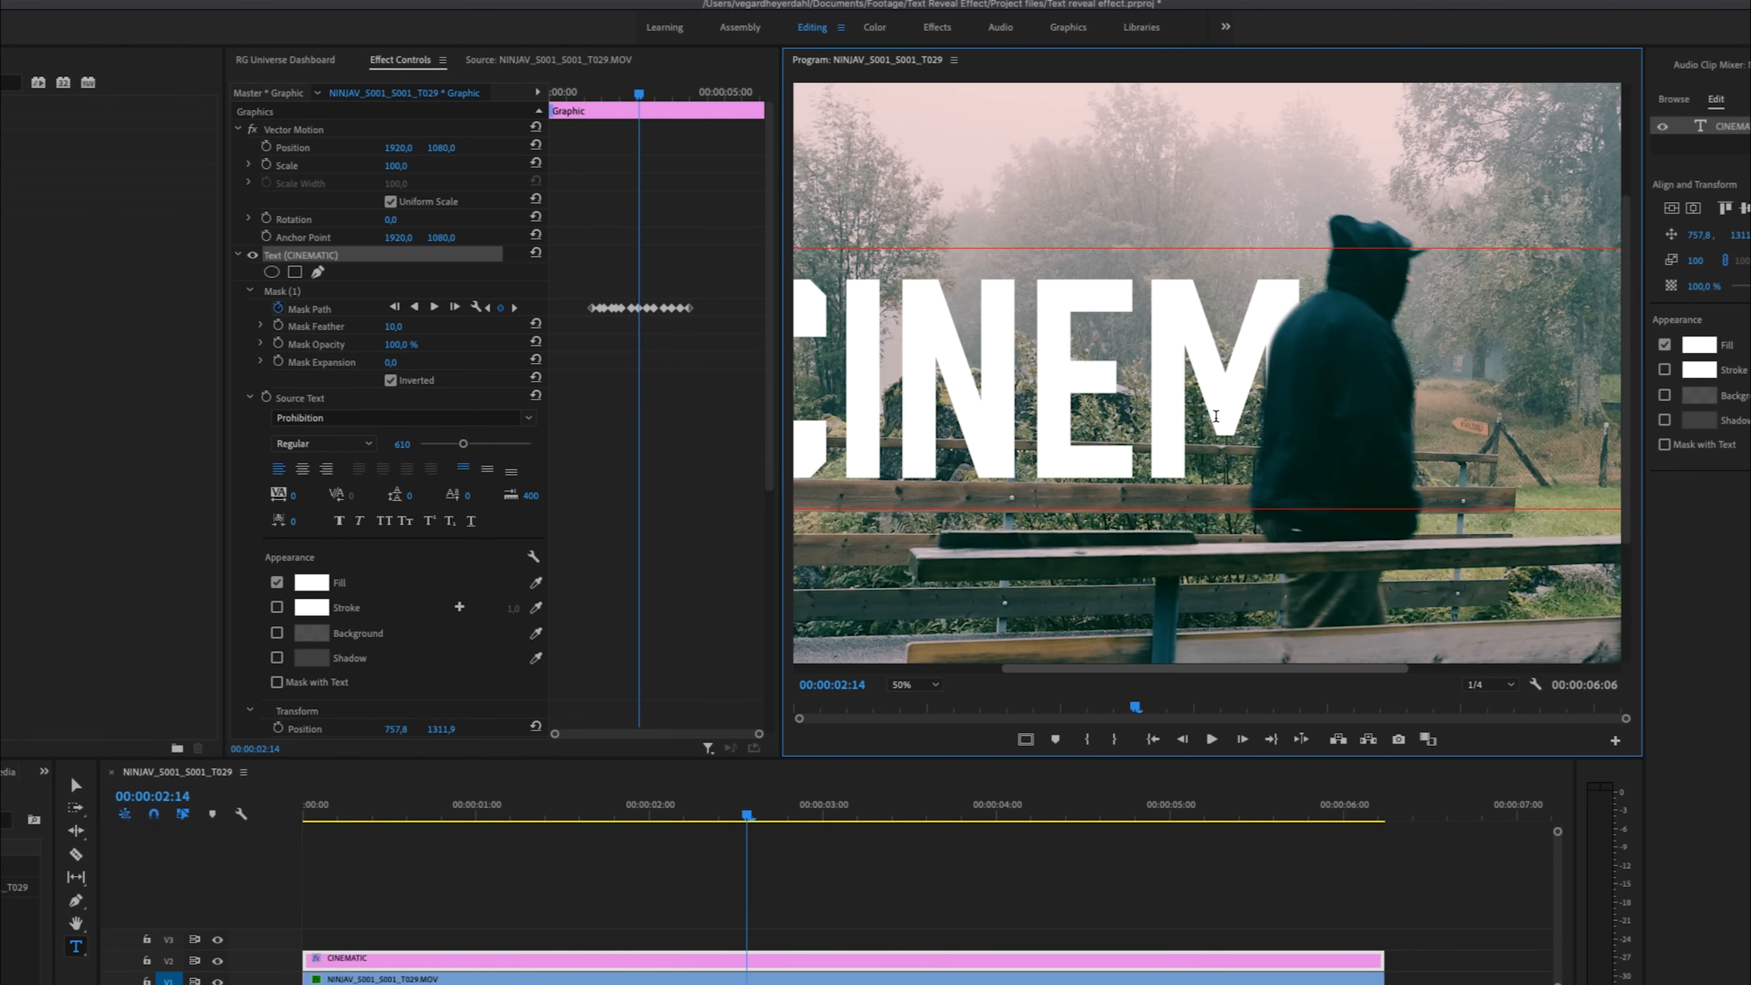